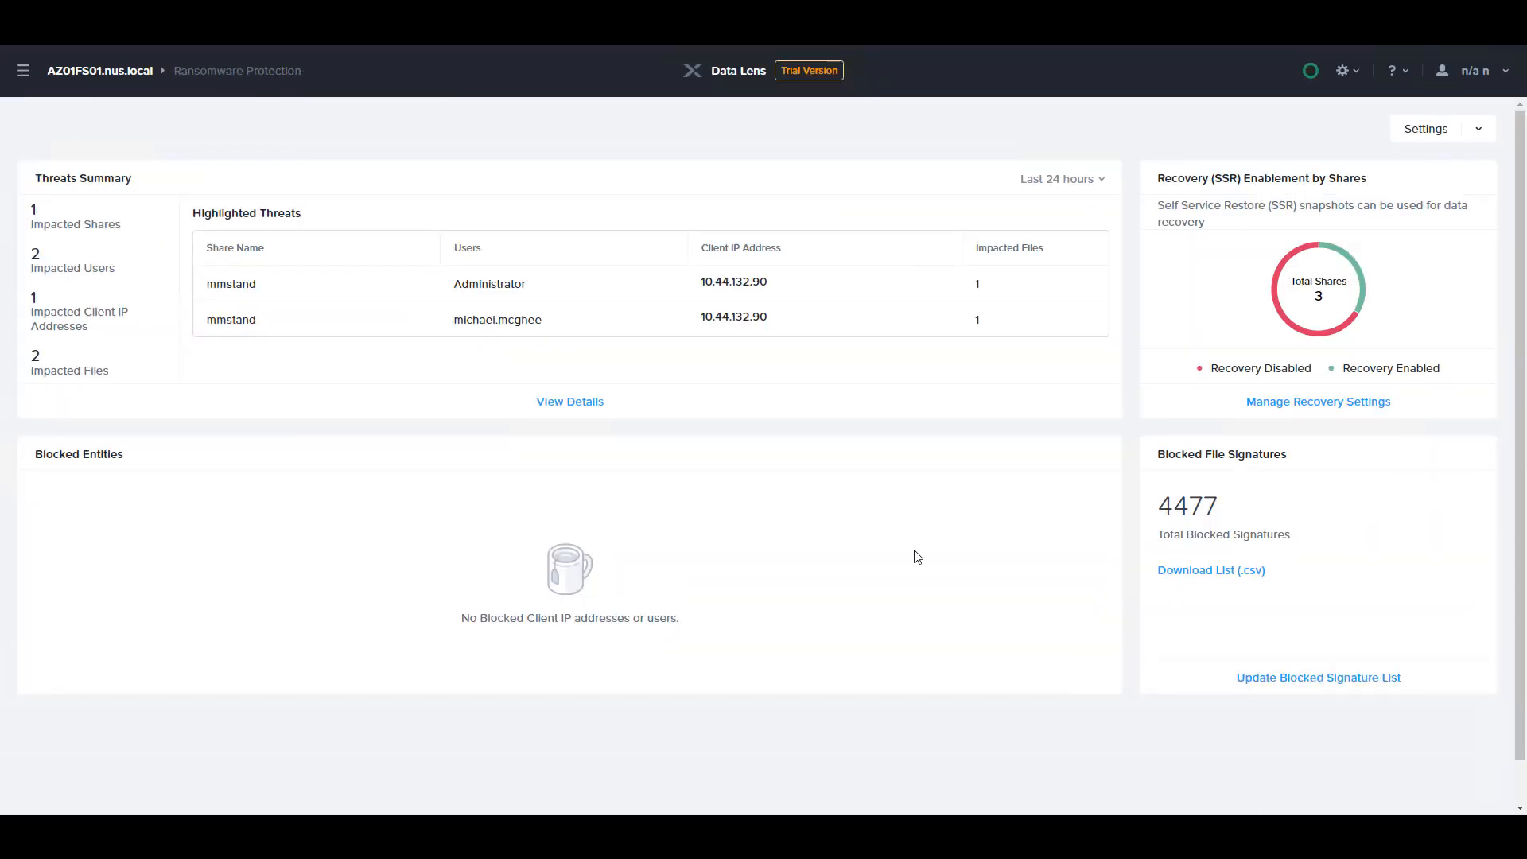
mouse_move(828, 447)
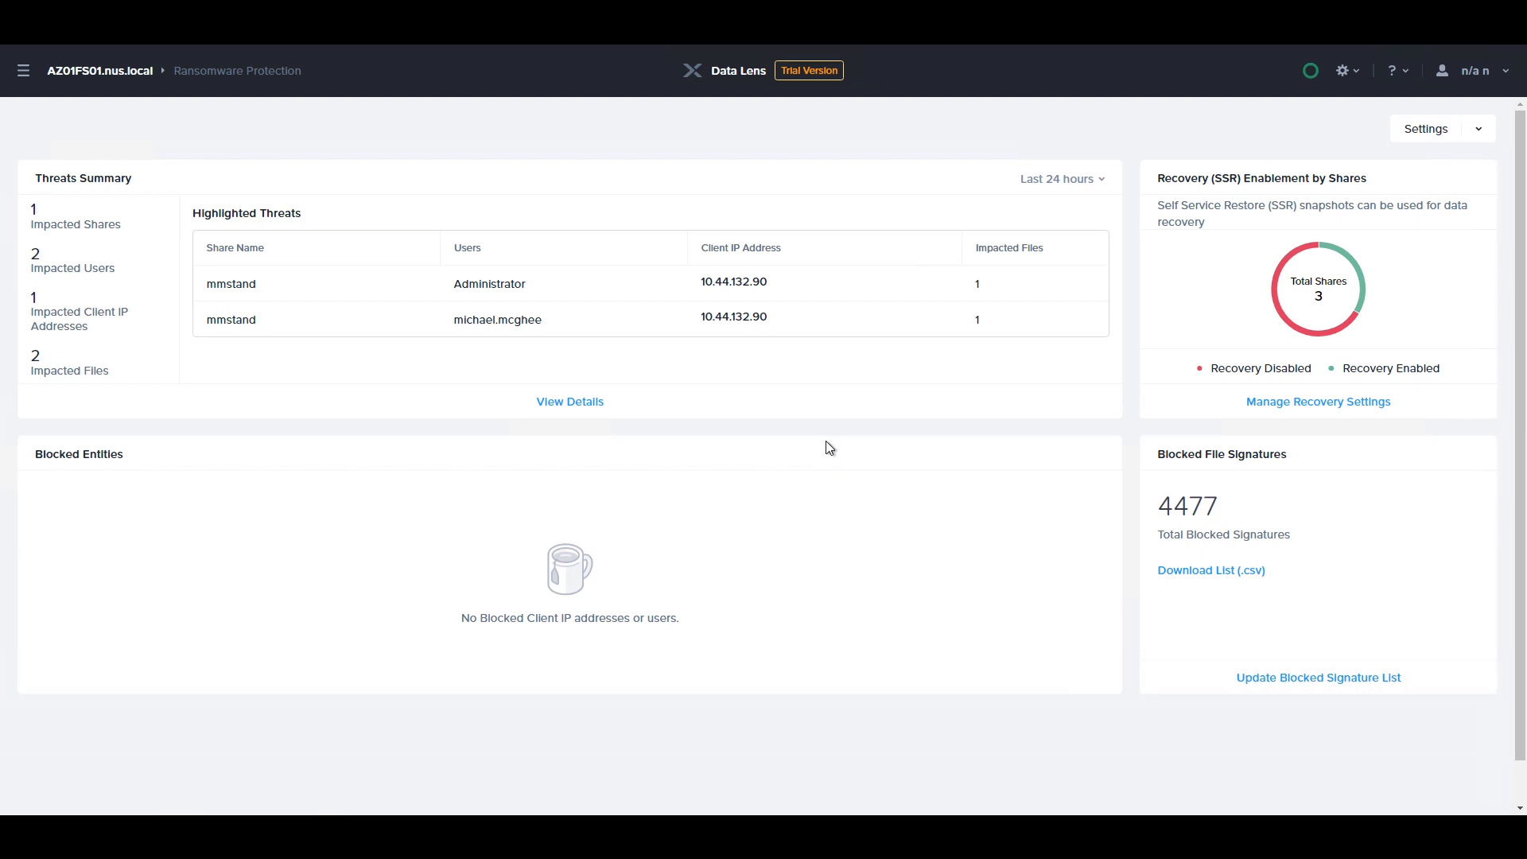
mouse_move(820, 439)
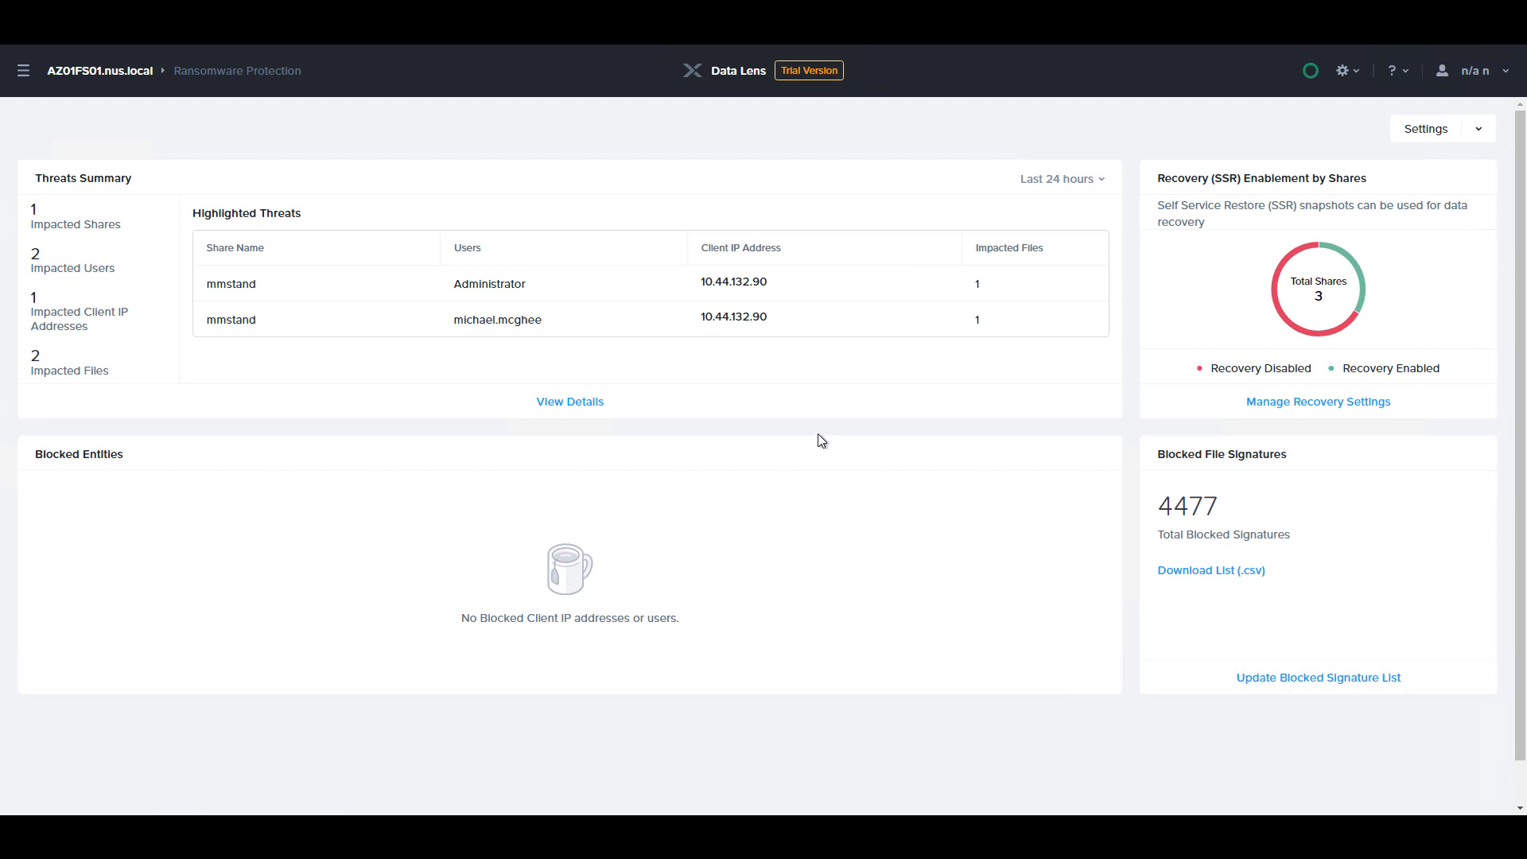
mouse_move(1480, 134)
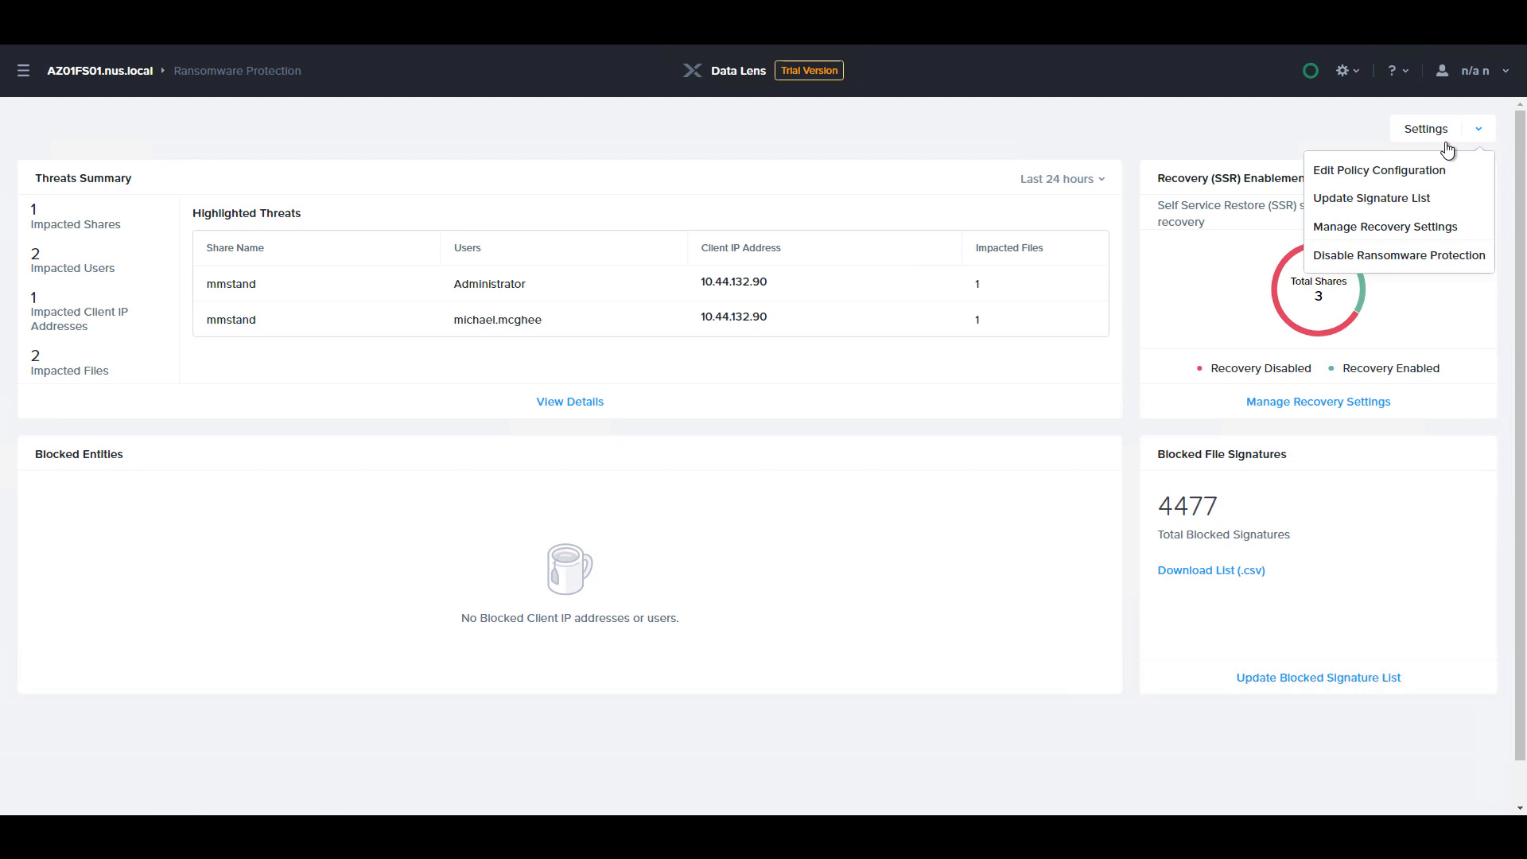
click(1378, 169)
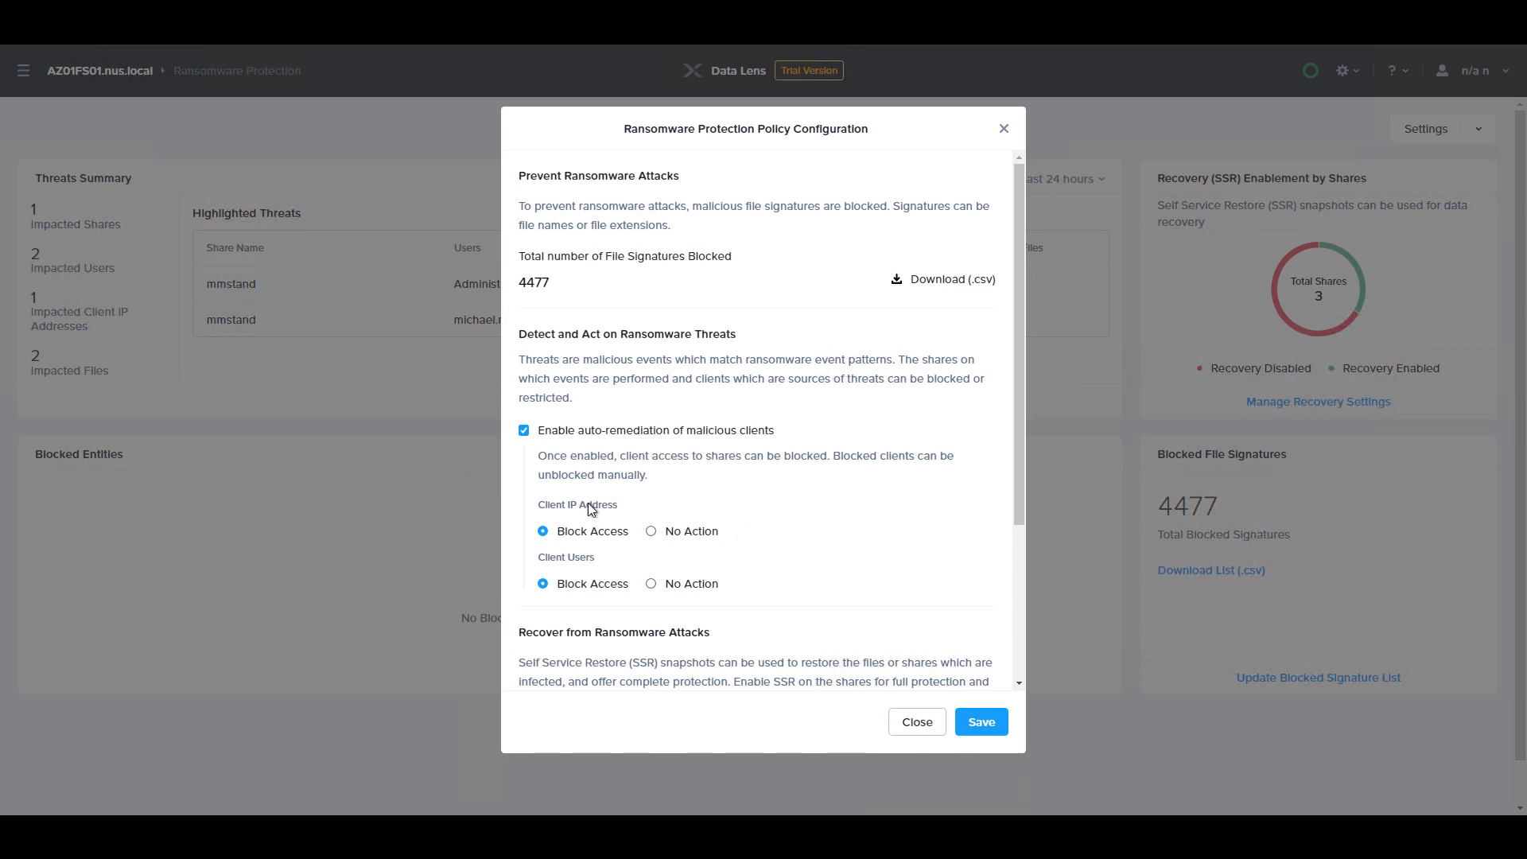
scroll(down, 3)
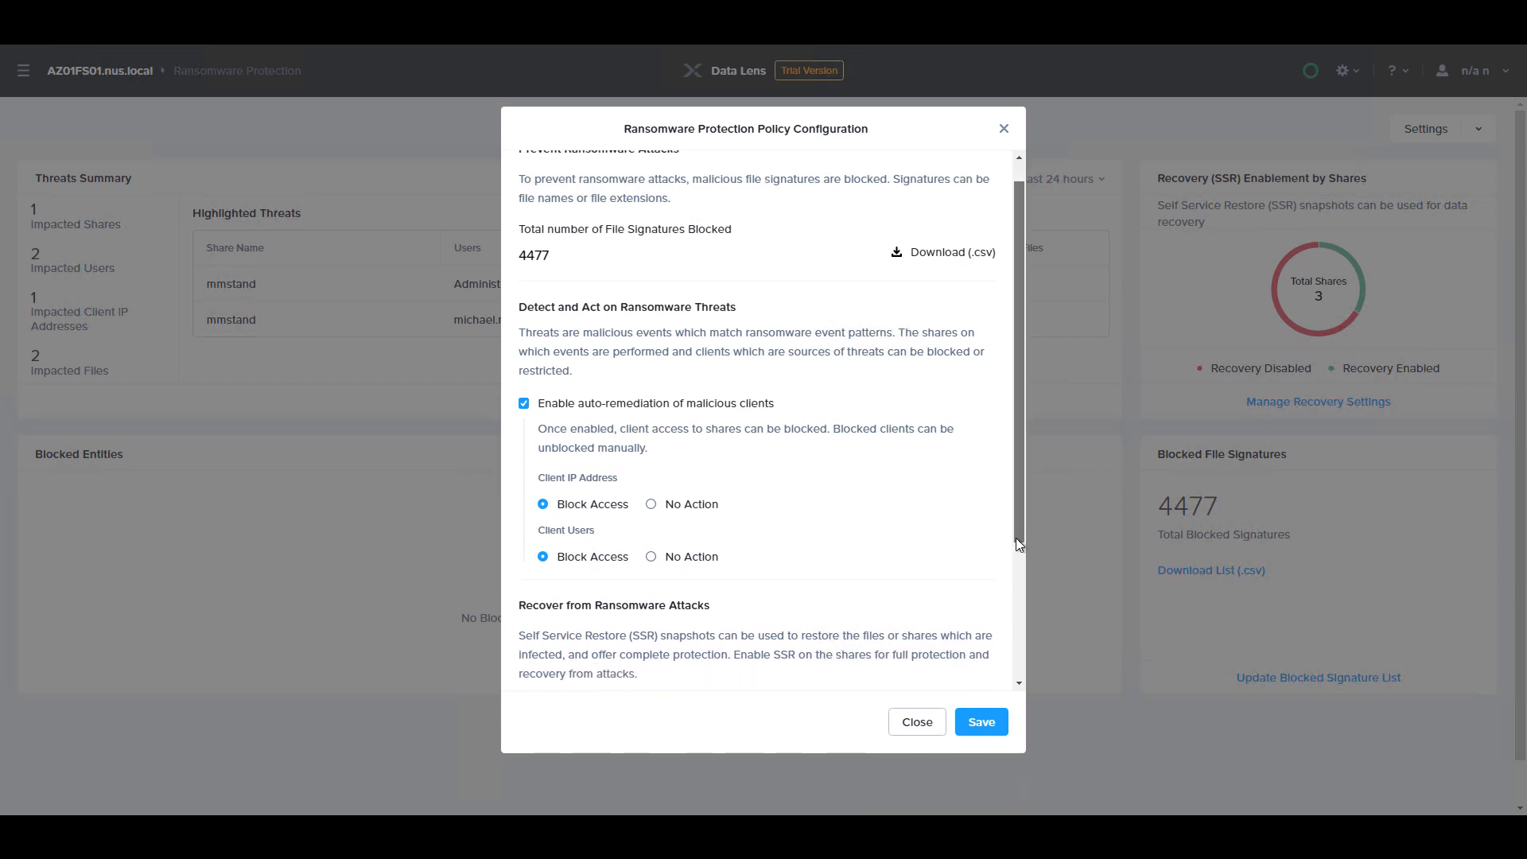
scroll(down, 3)
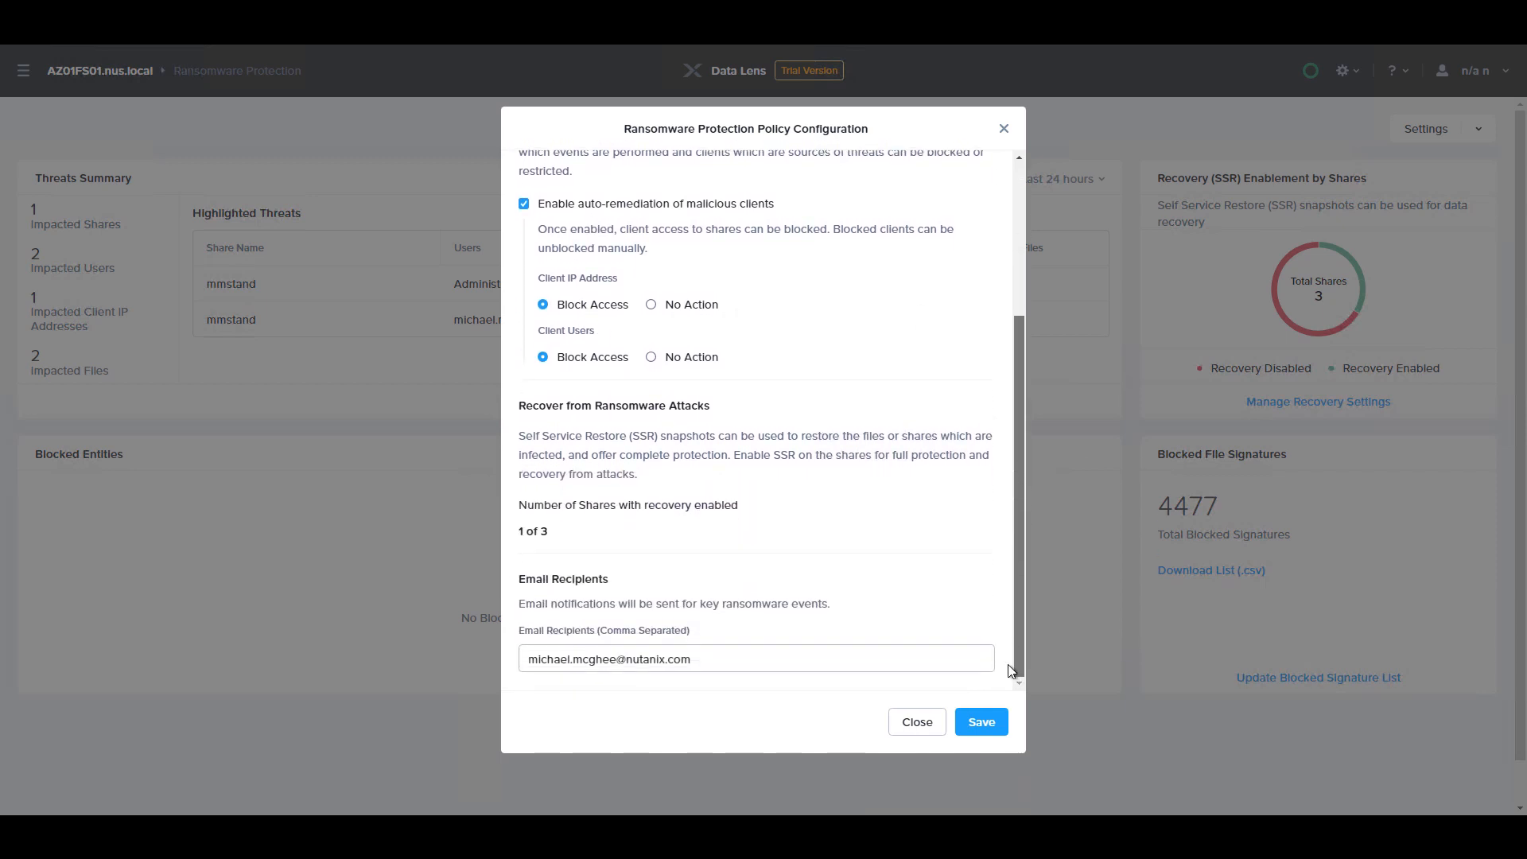
mouse_move(914, 722)
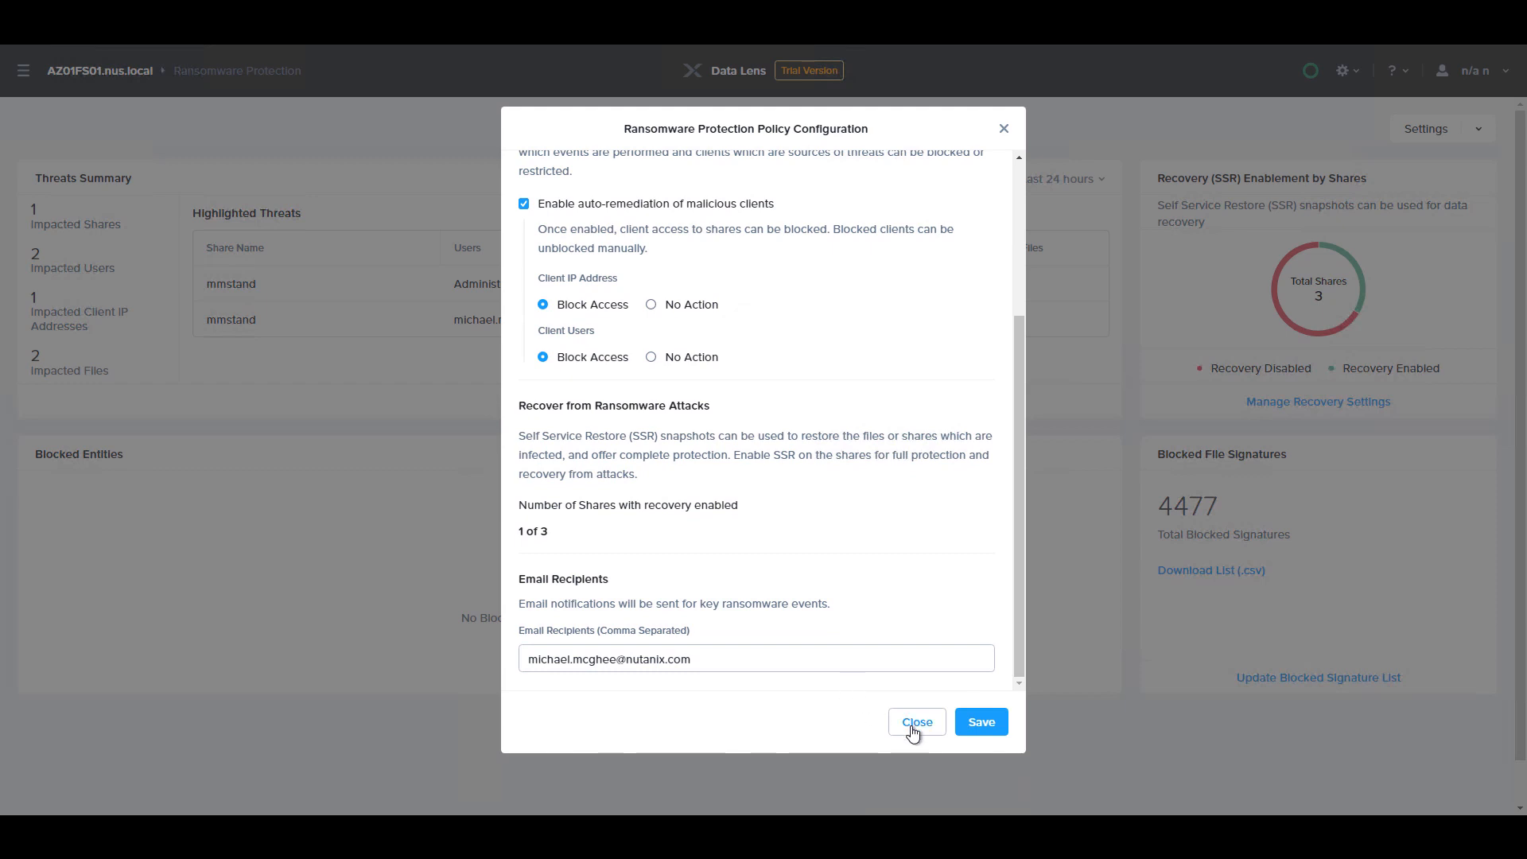
click(915, 721)
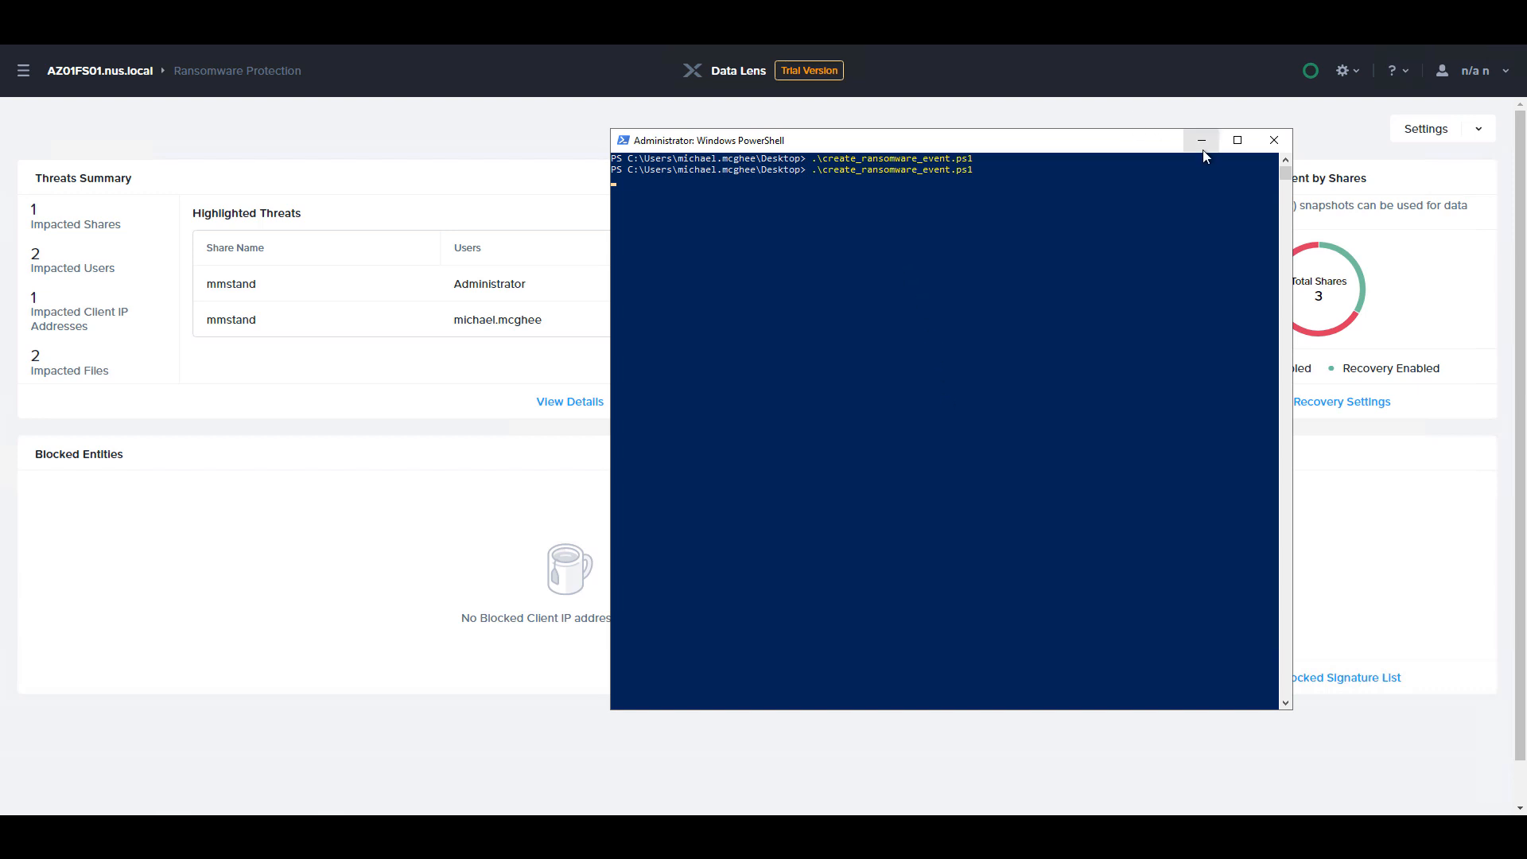
mouse_move(1202, 139)
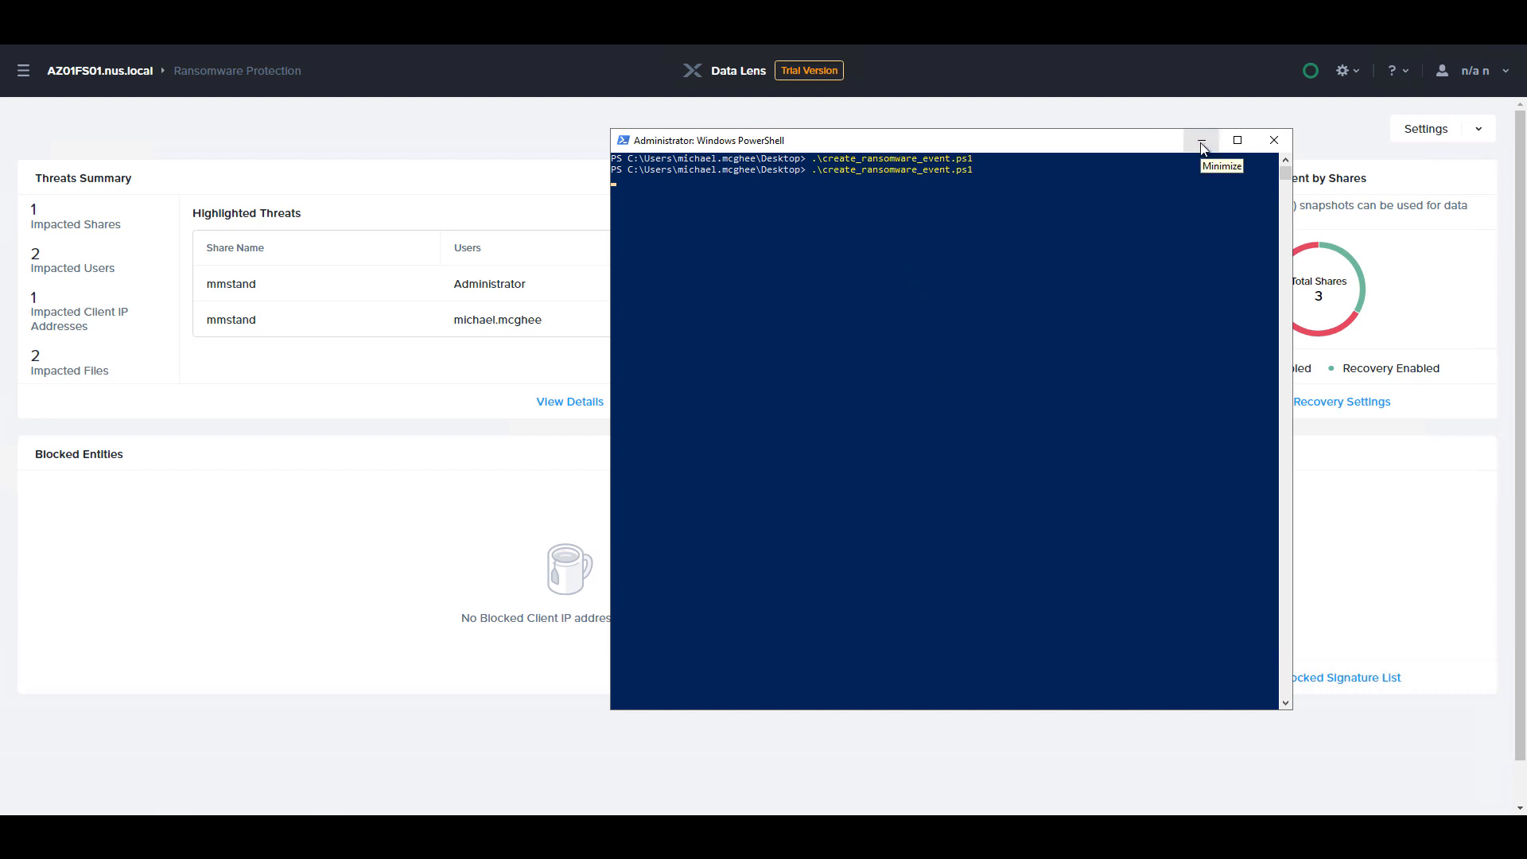
- Minimize PowerShell while create_ransomware_event.ps1 keeps running
click(1201, 139)
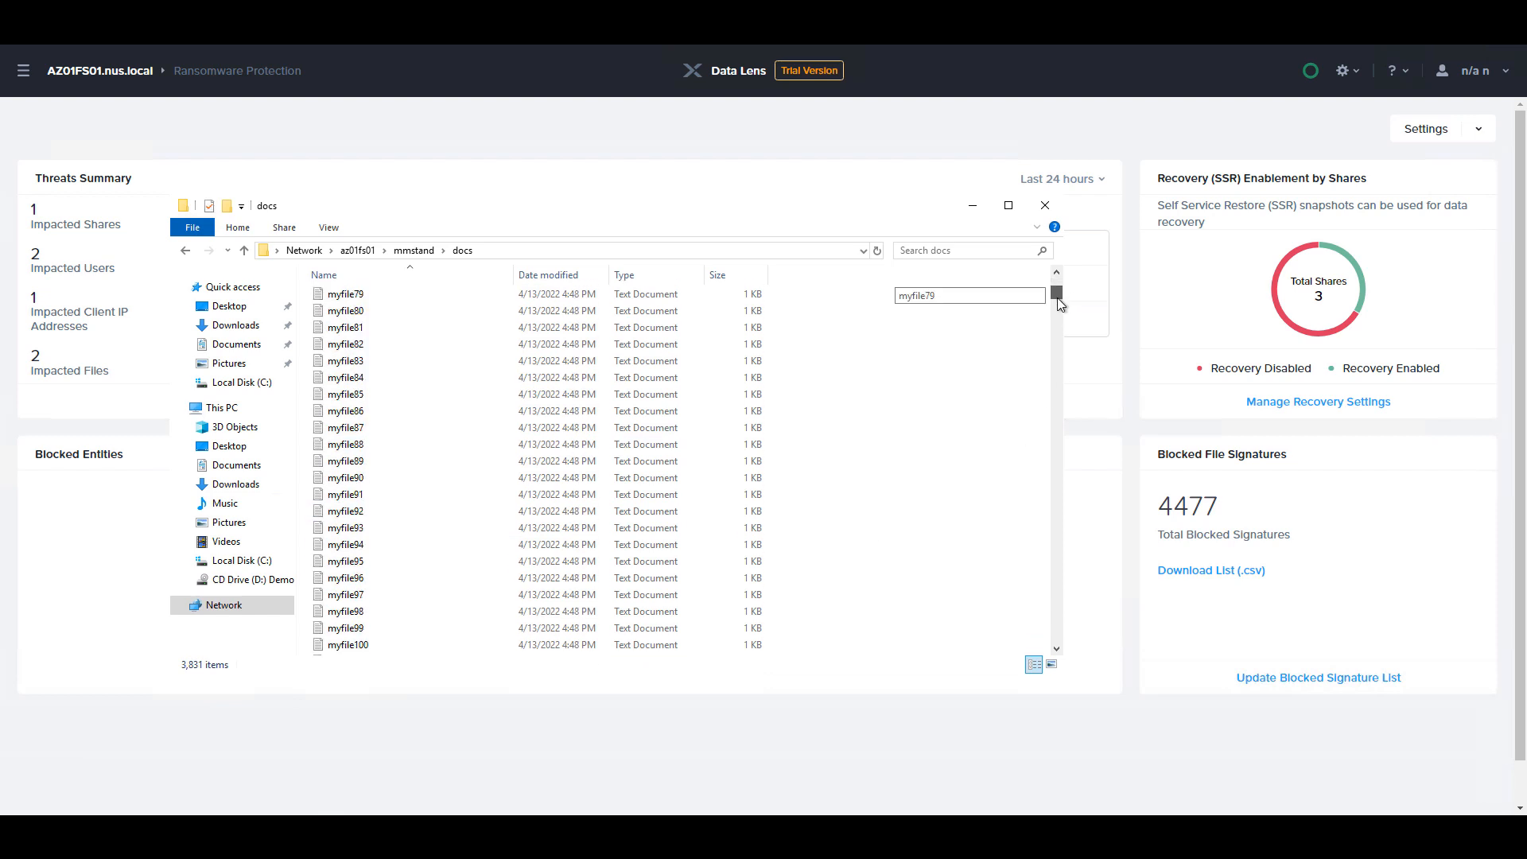
- Scroll the mmstand docs folder to watch the text files pile up
scroll(down, 3)
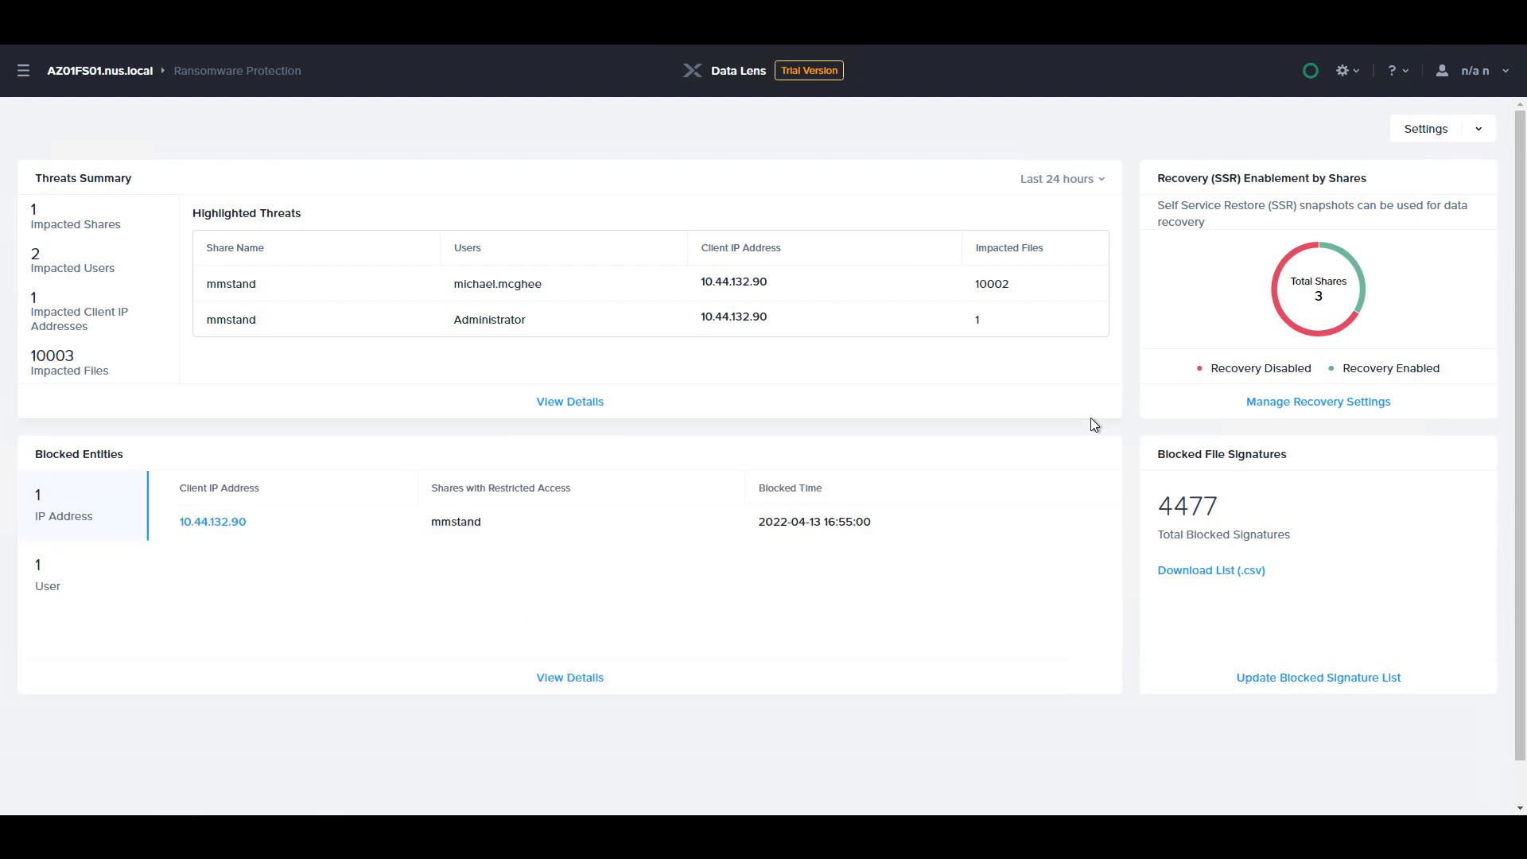
mouse_move(1020, 283)
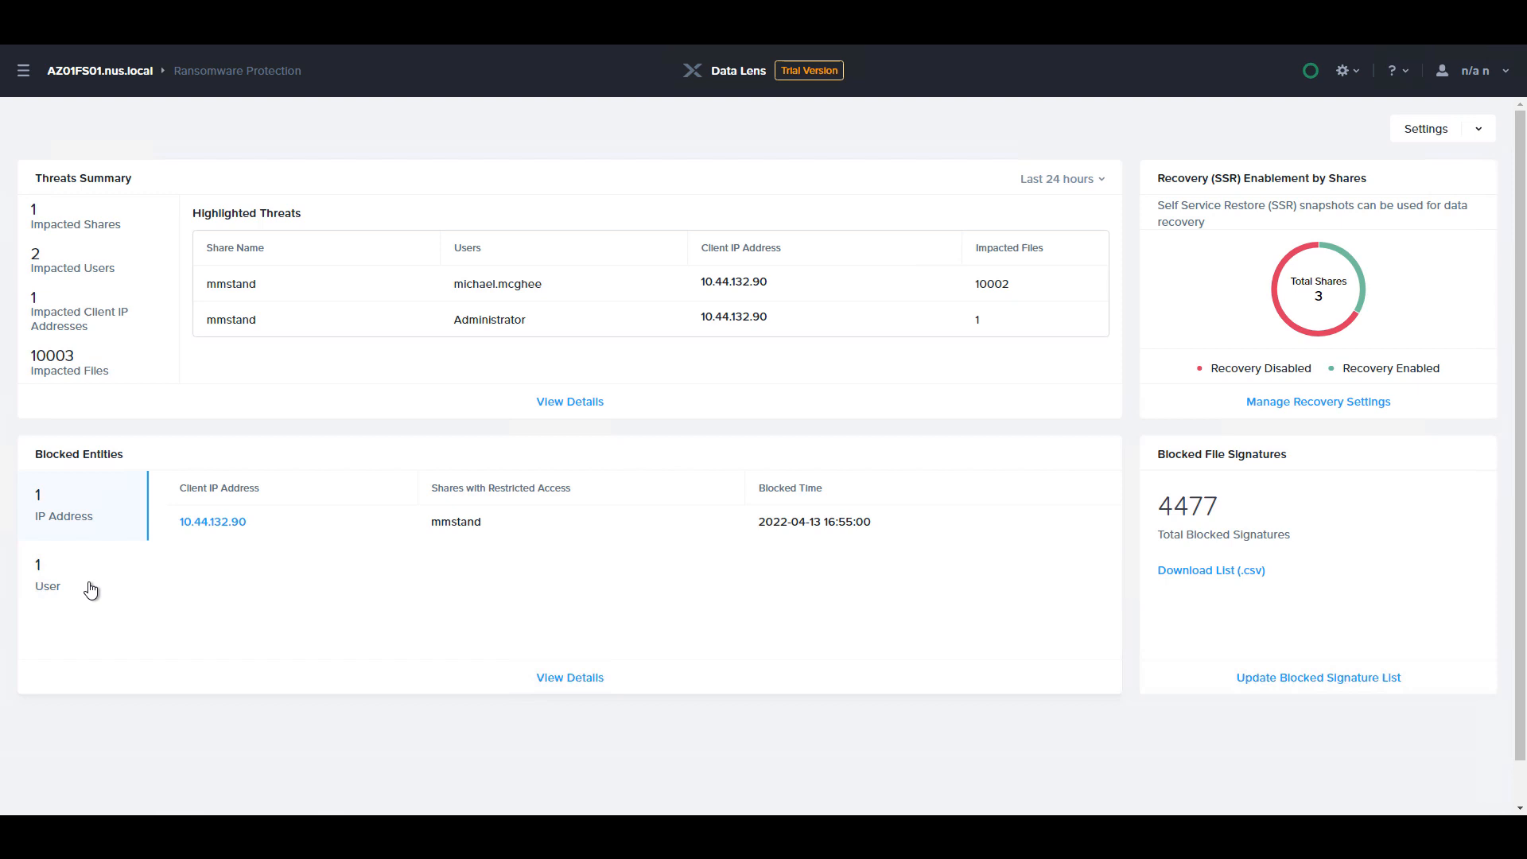
mouse_move(92, 588)
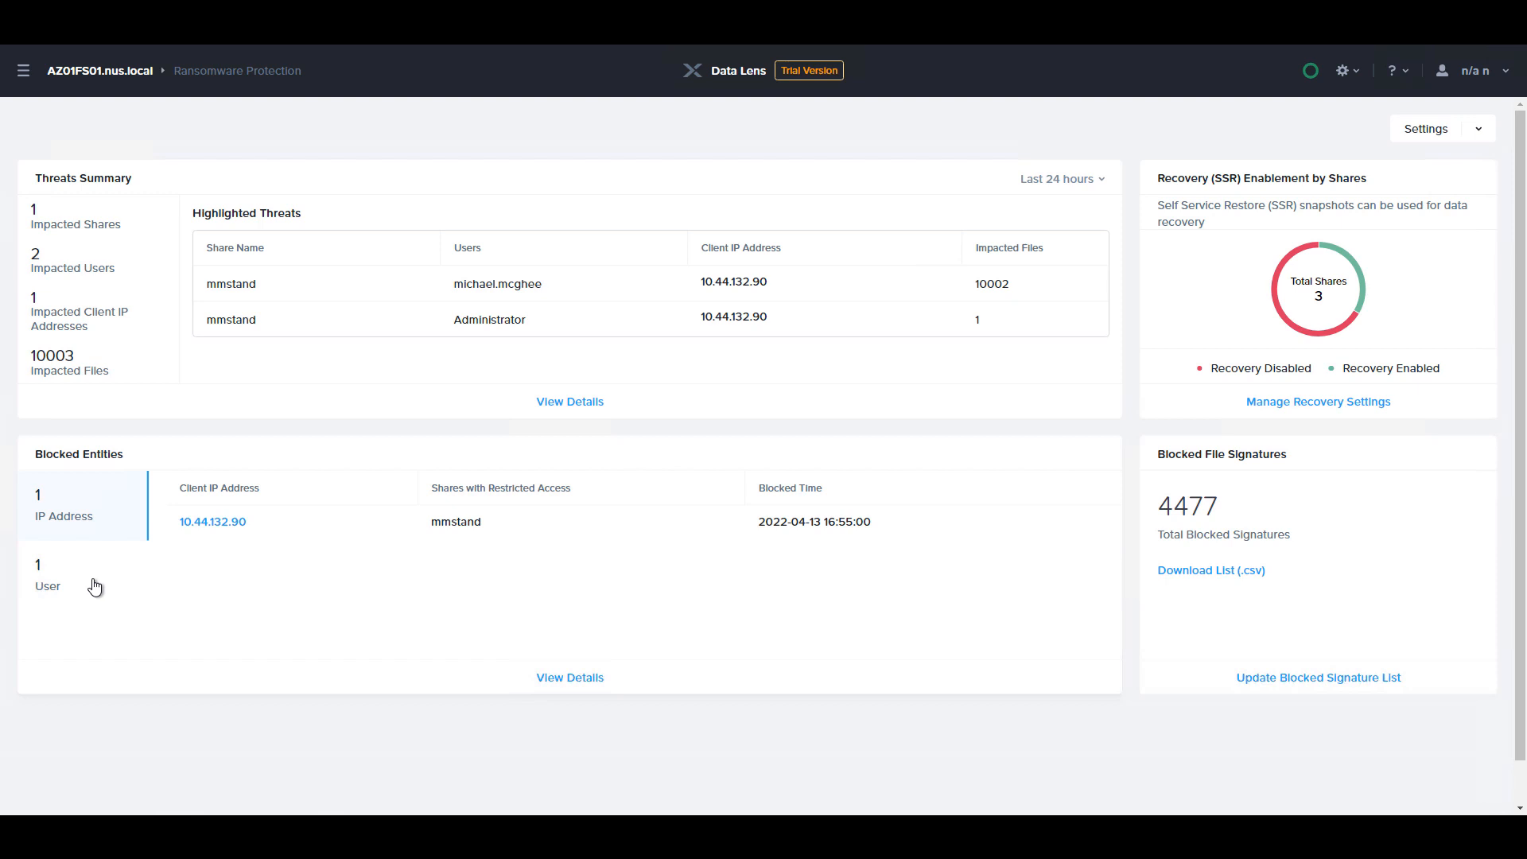
- Show the blocked user in Data Lens's Blocked Entities panel
click(47, 574)
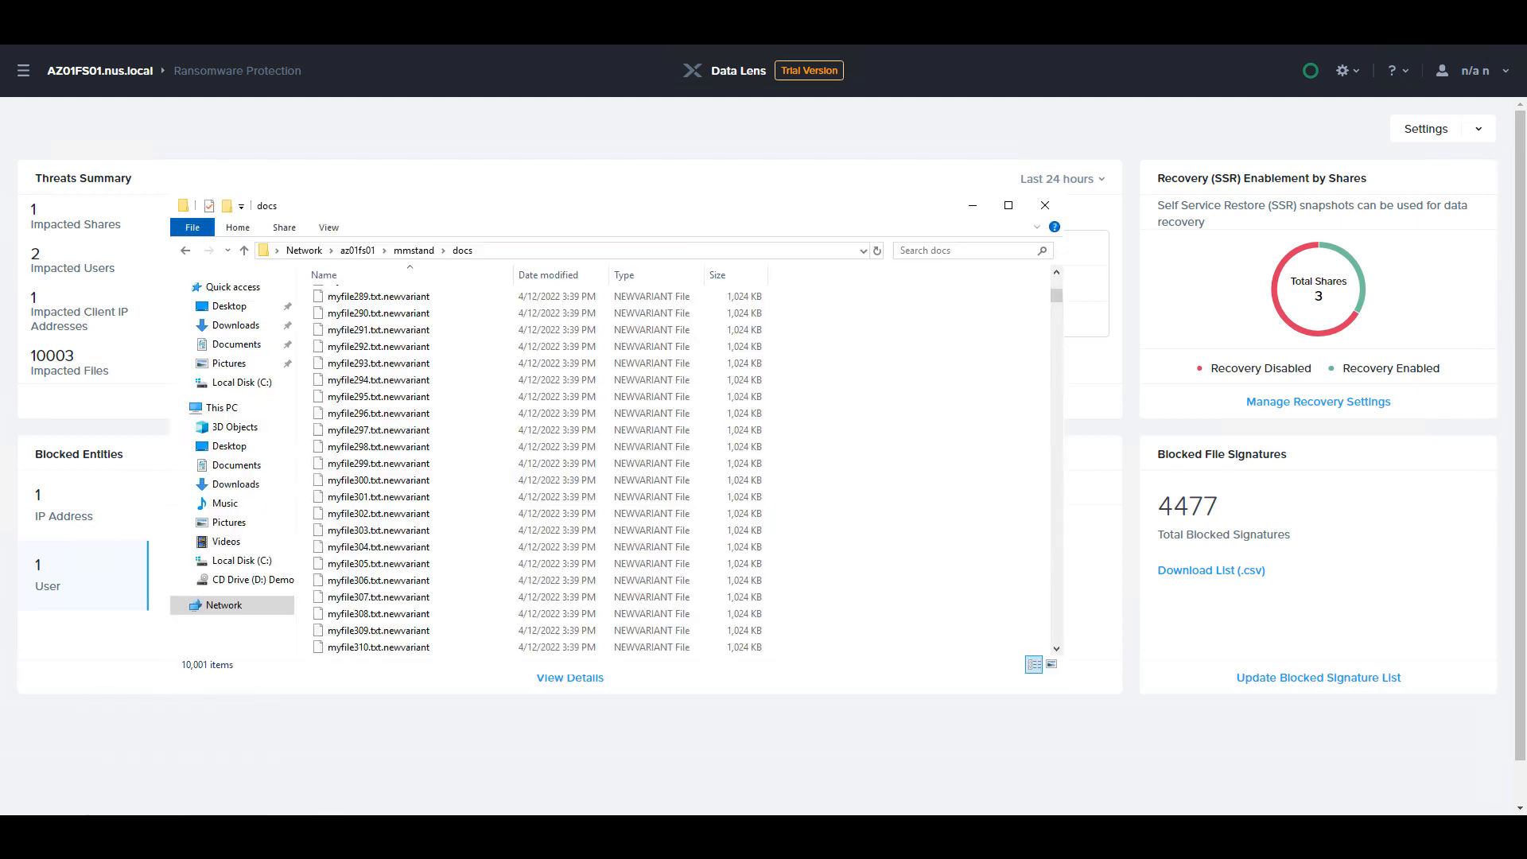
mouse_move(875, 251)
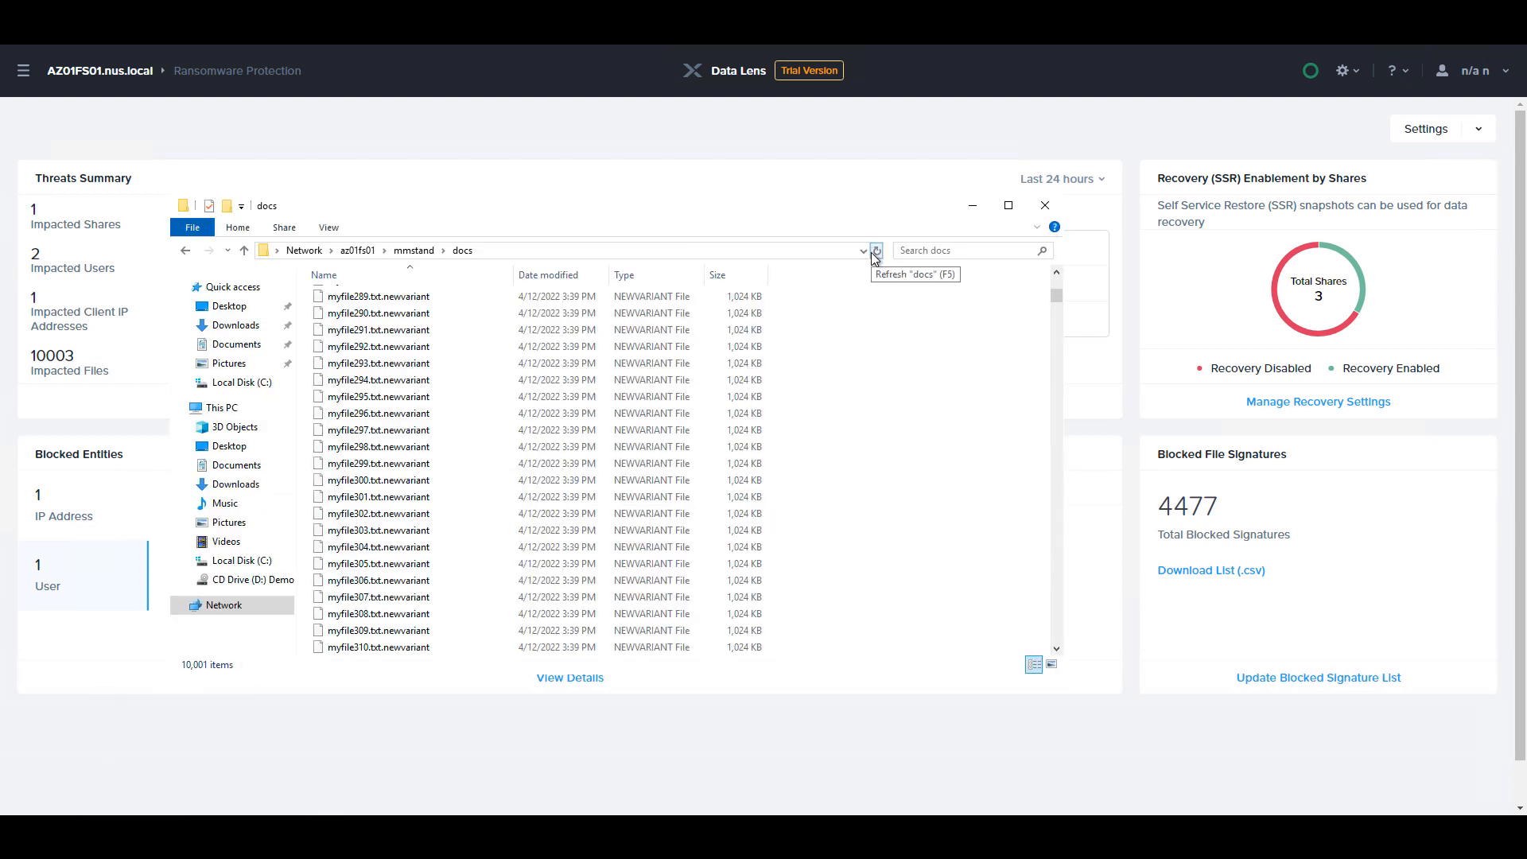
- Refresh the docs folder of encrypted .newvariant files in File Explorer
click(876, 251)
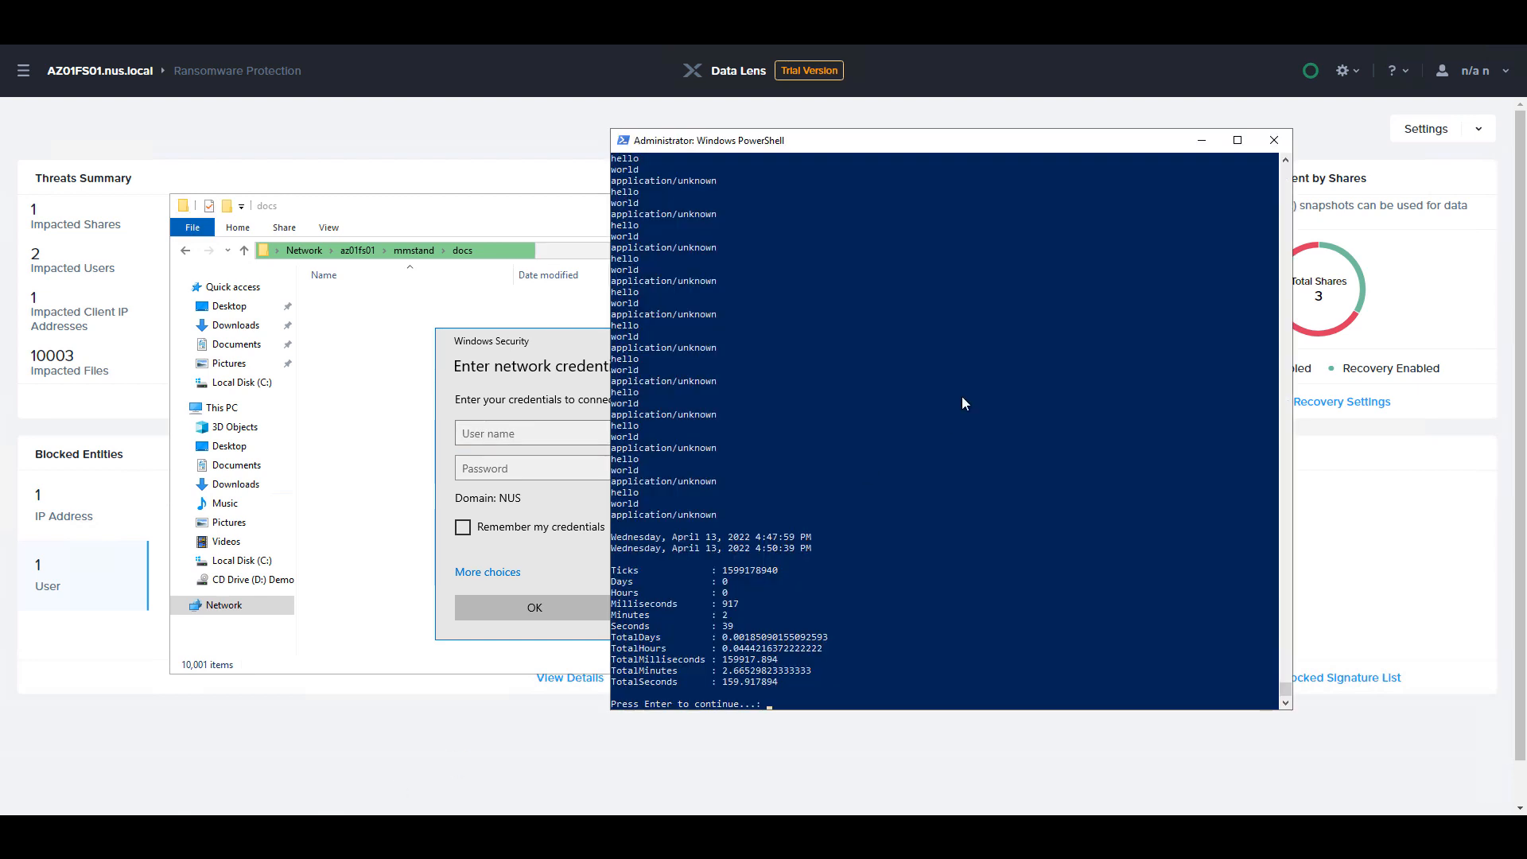
- Rerun the ransomware script, which gets access denied, then close the credentials prompt
key(enter)
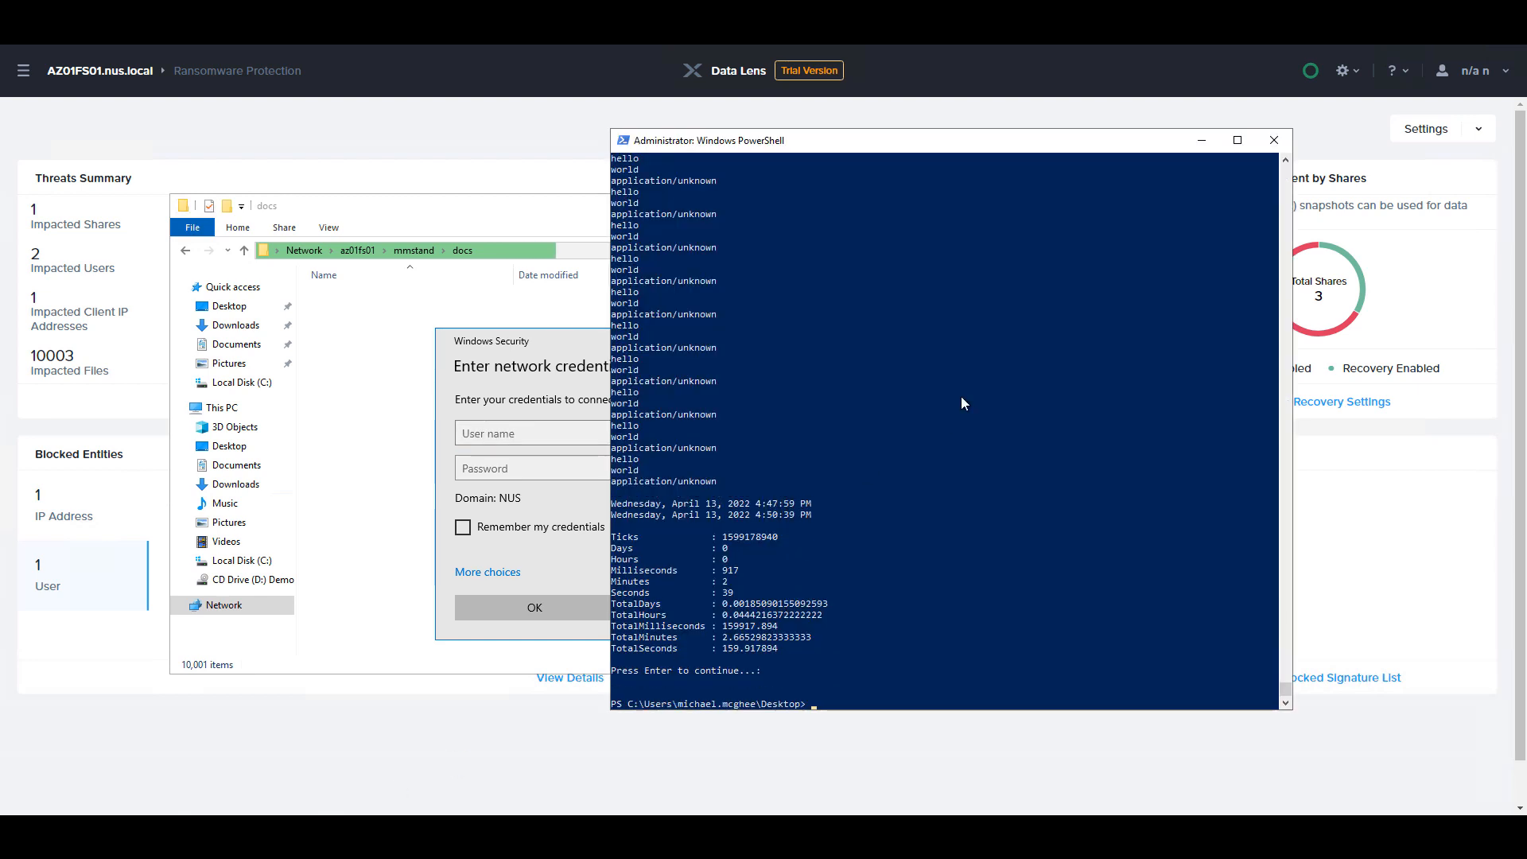
key(enter)
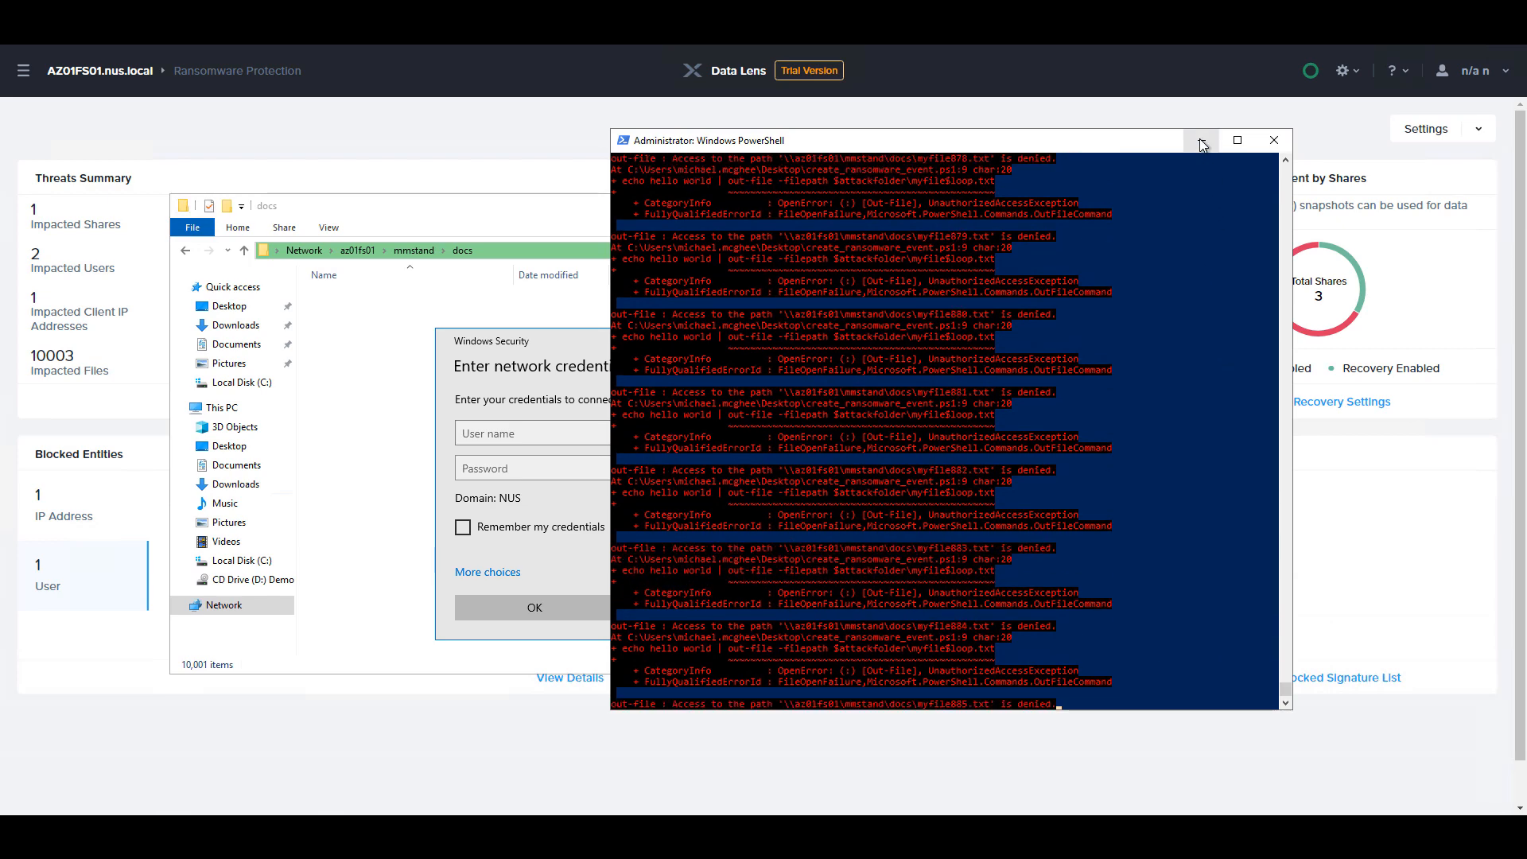
click(1202, 140)
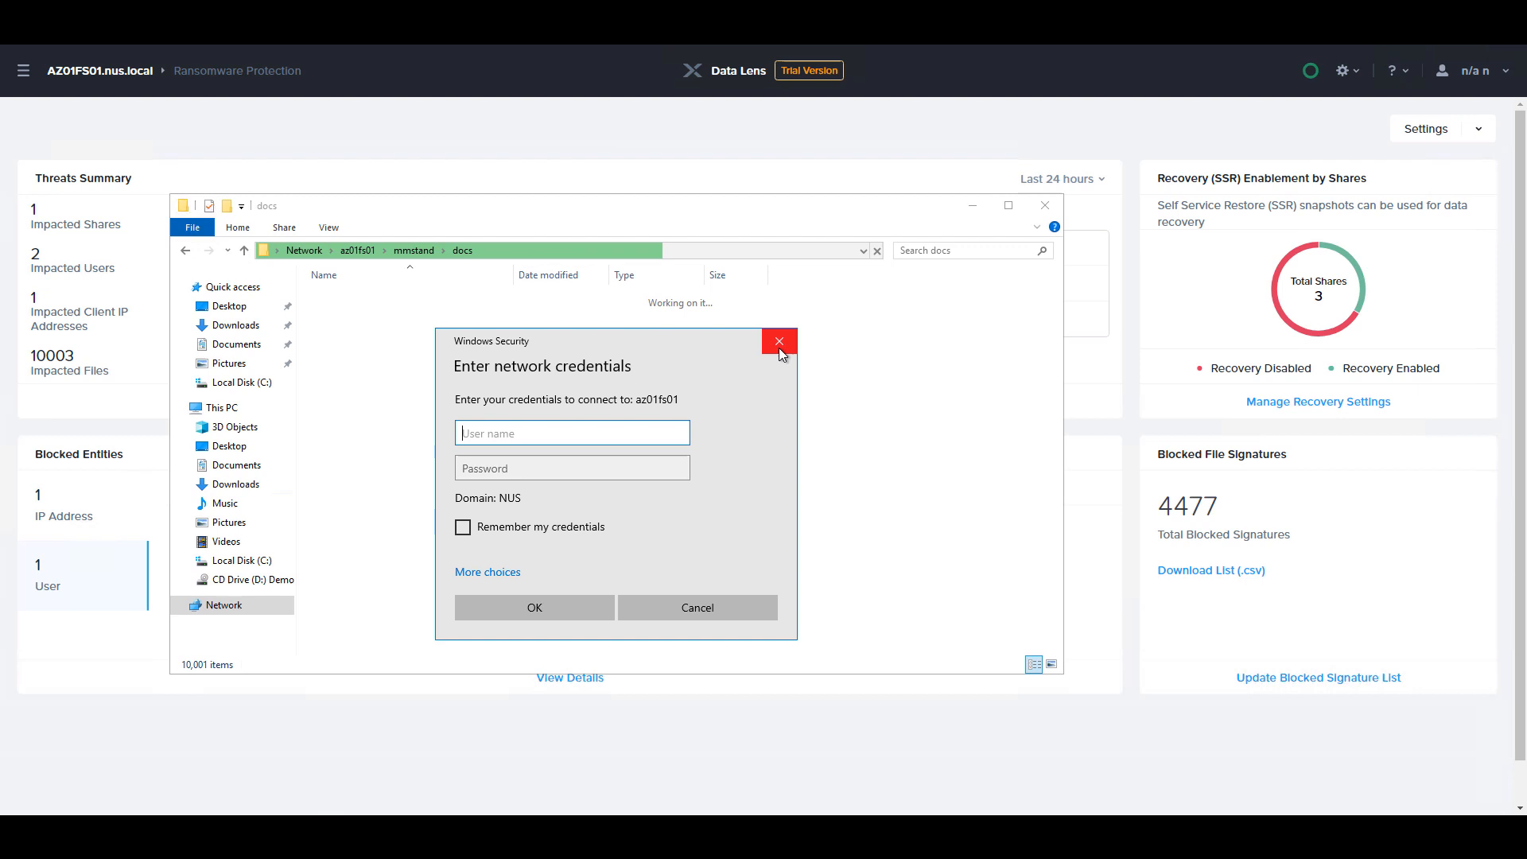
click(778, 341)
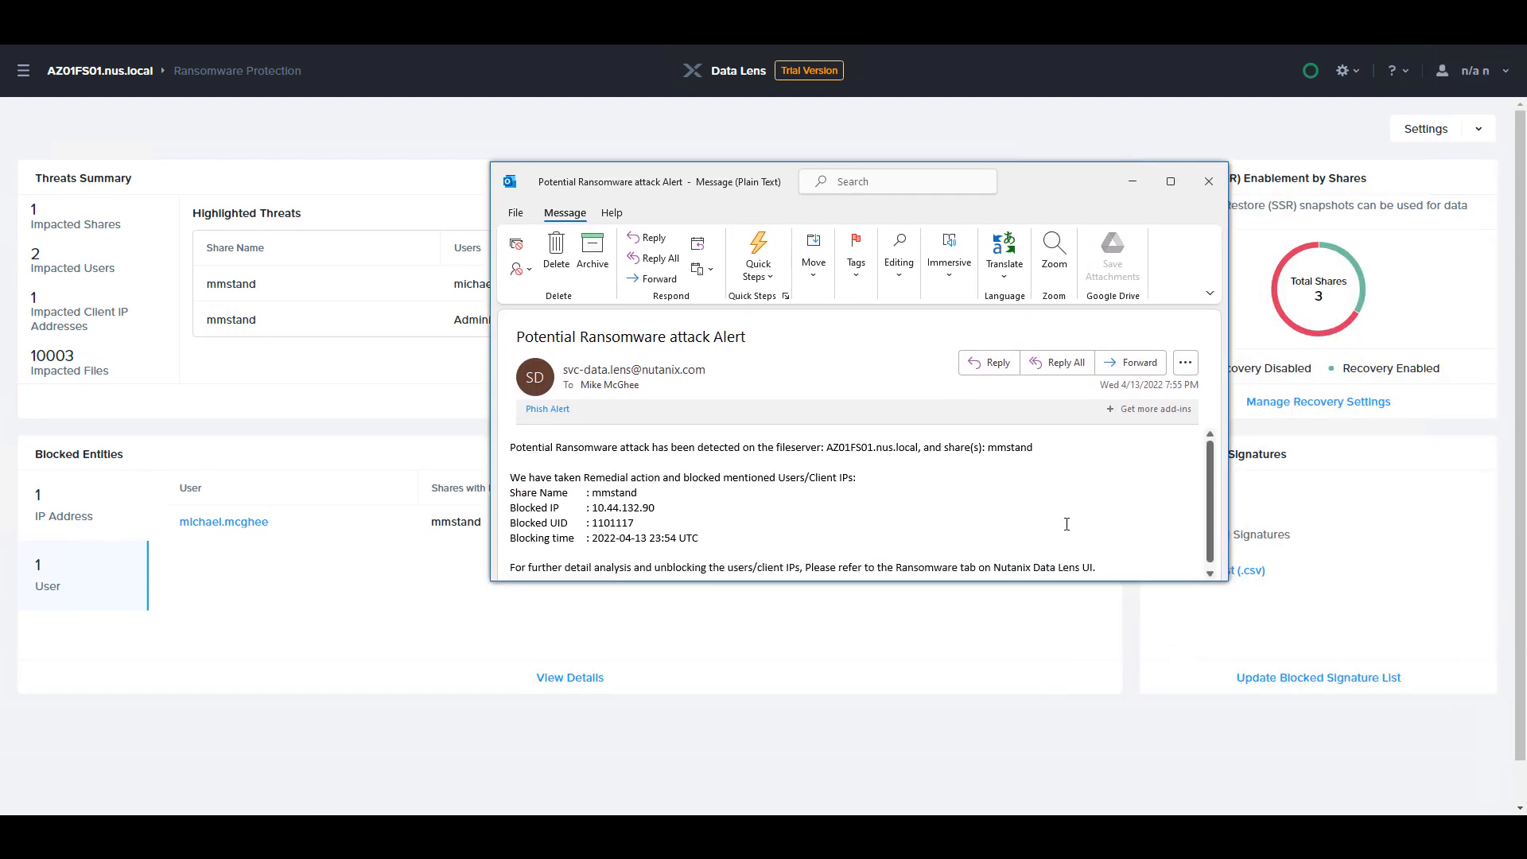
mouse_move(1217, 603)
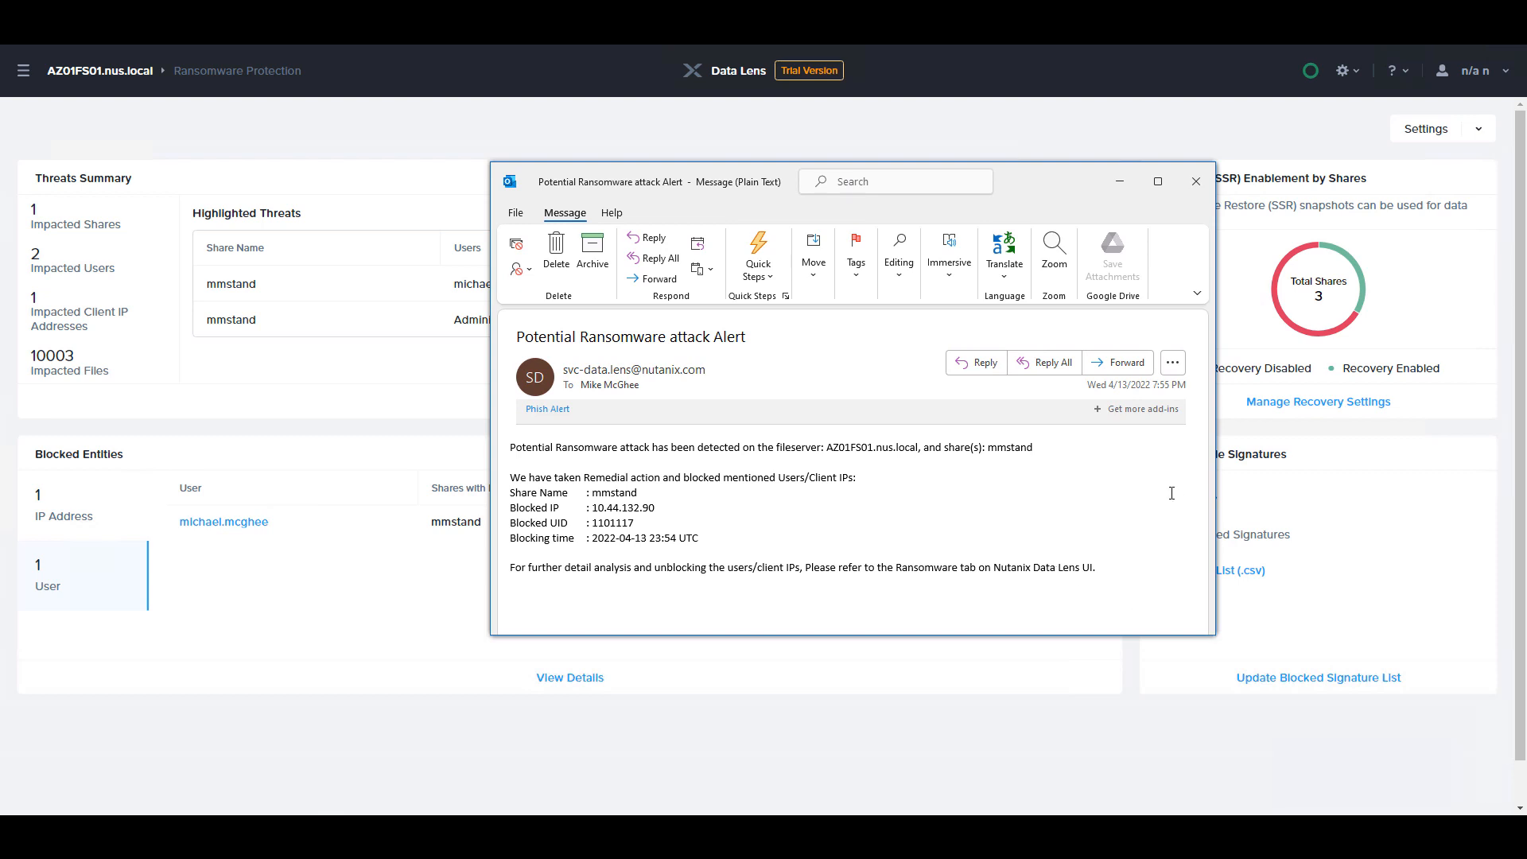
mouse_move(1050, 182)
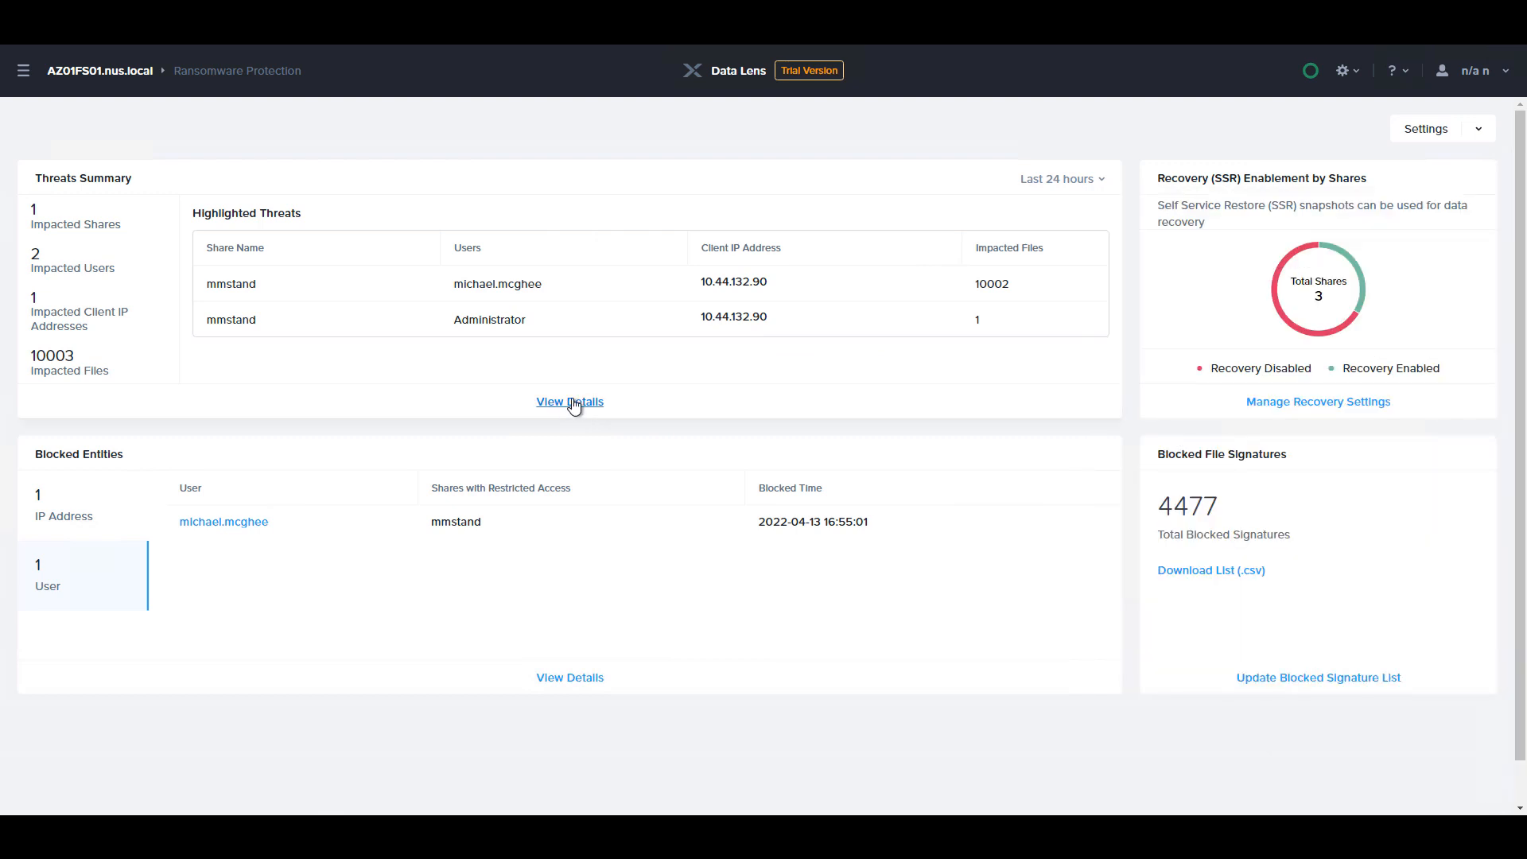
- Open the impacted files for the 10002-file threat on mmstand
click(569, 401)
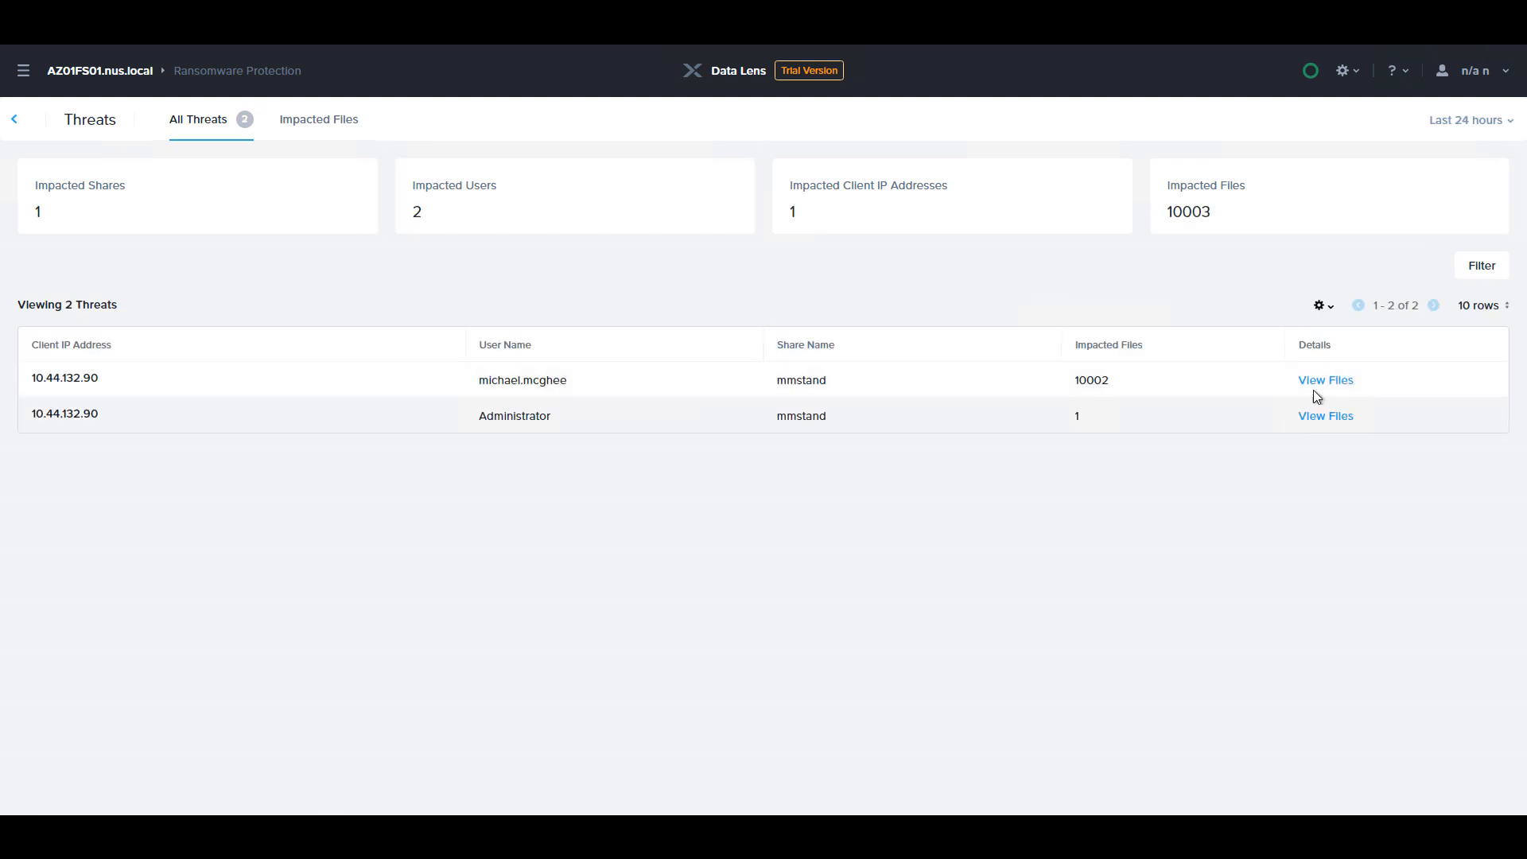
click(1324, 380)
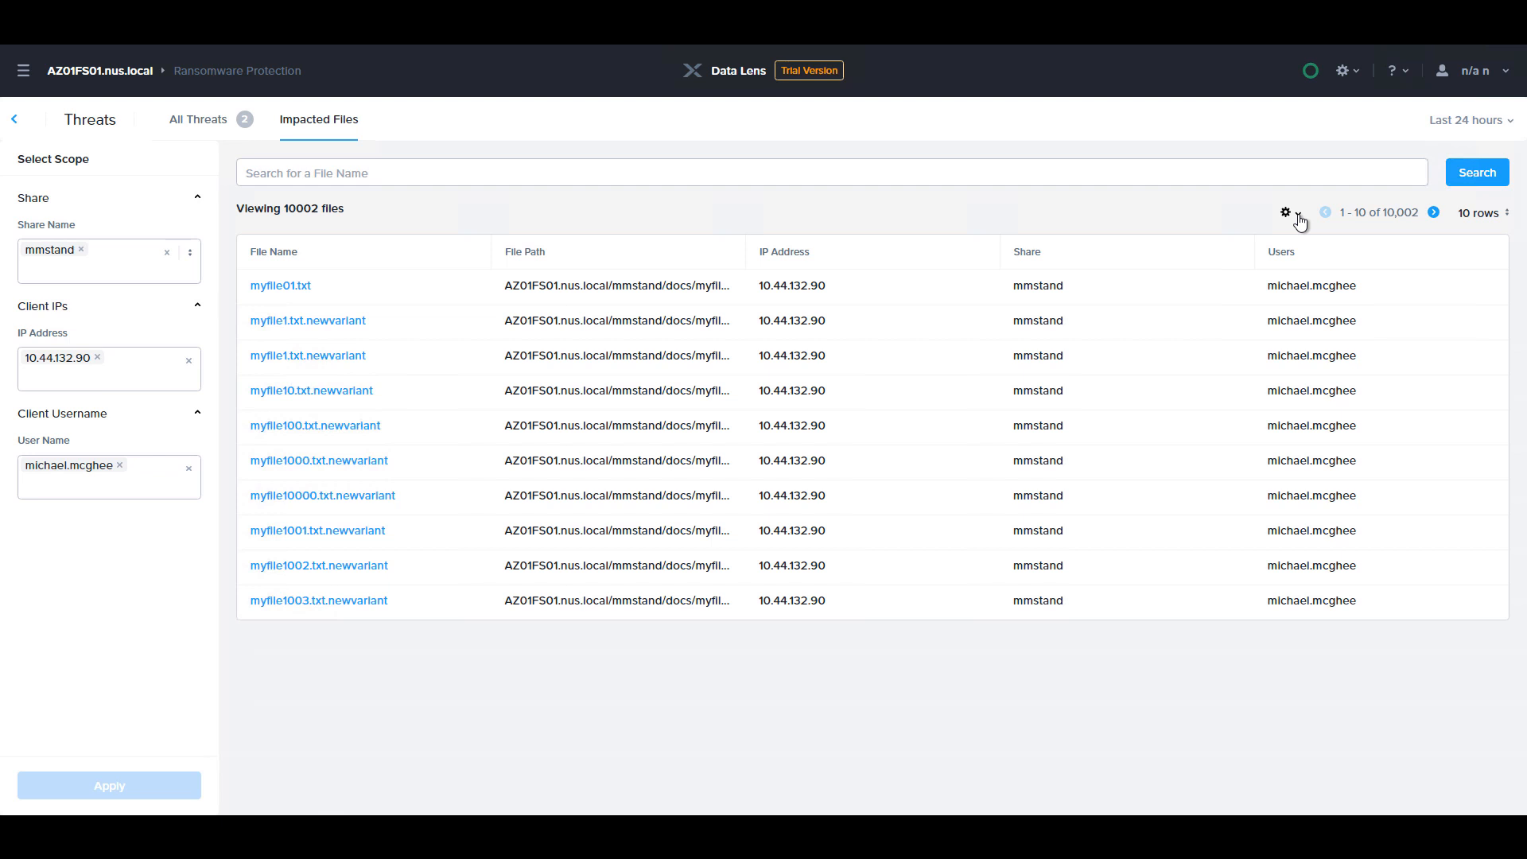
- Export the 10,002 impacted files as JSON from the gear menu
click(1285, 212)
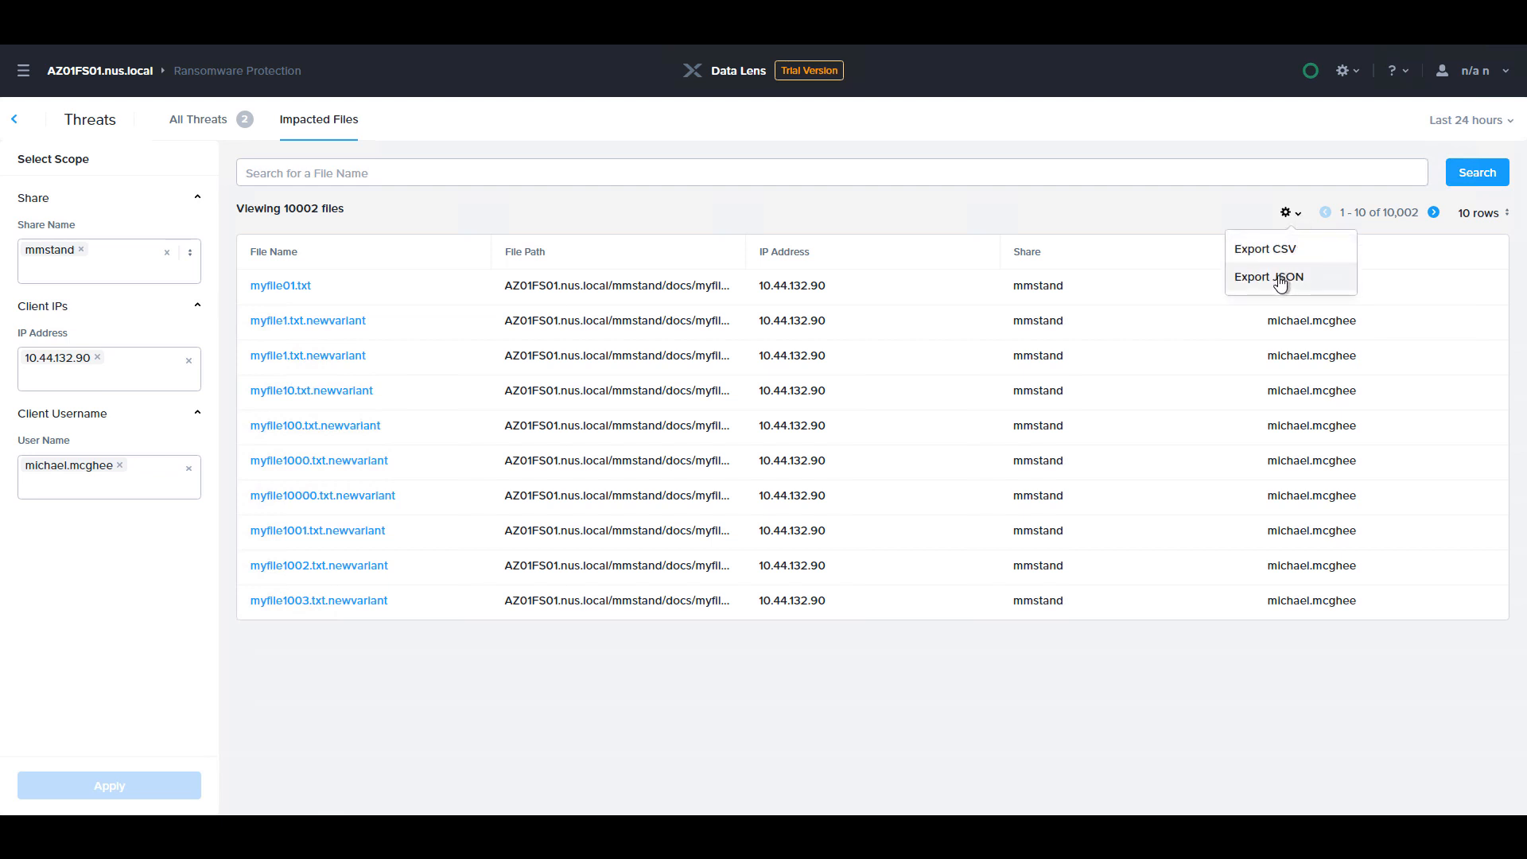
click(1268, 277)
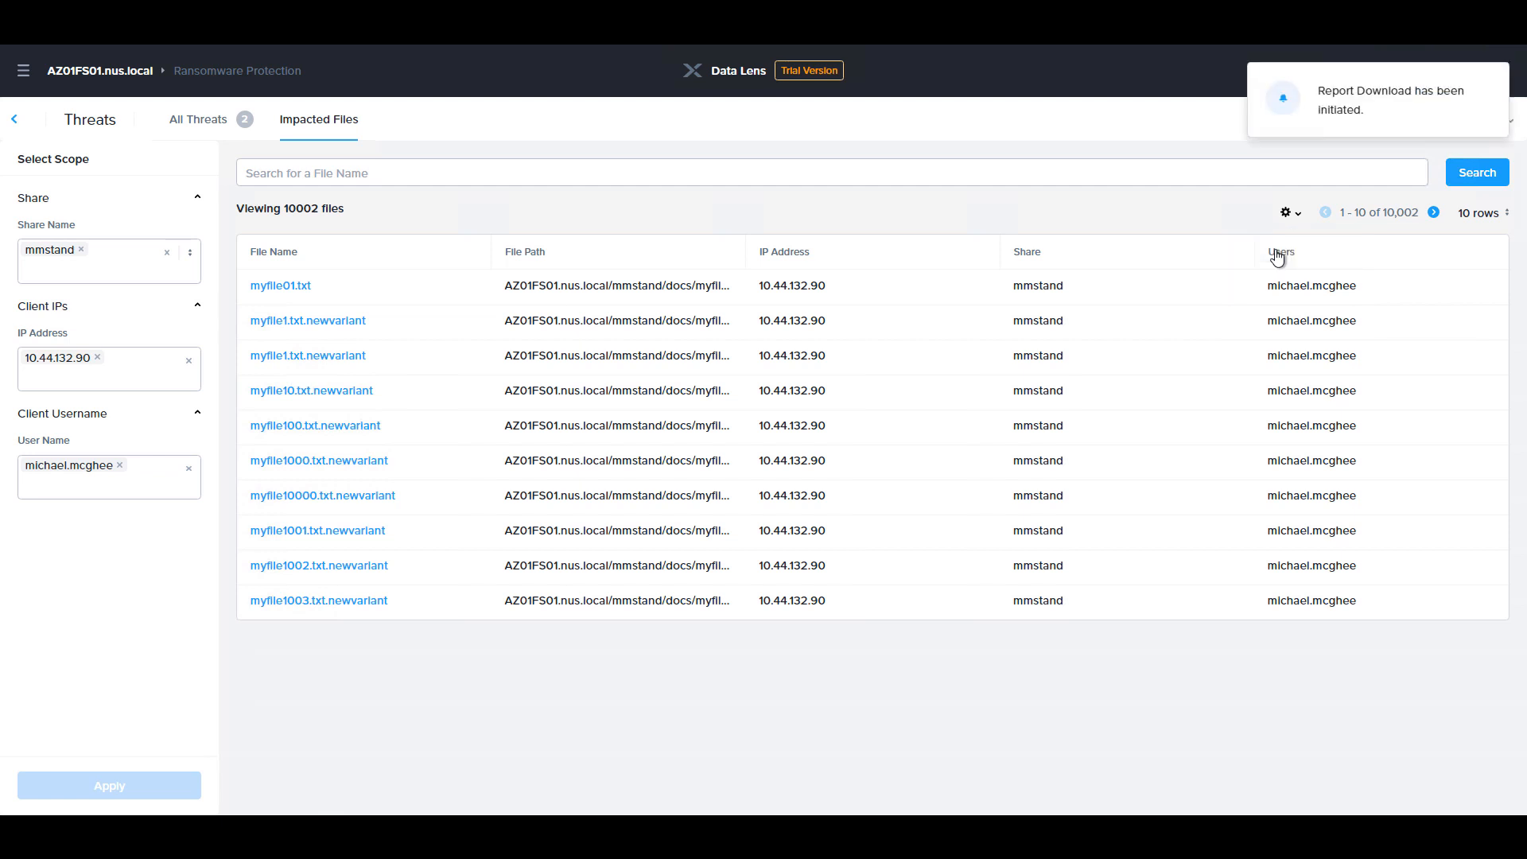
mouse_move(1243, 221)
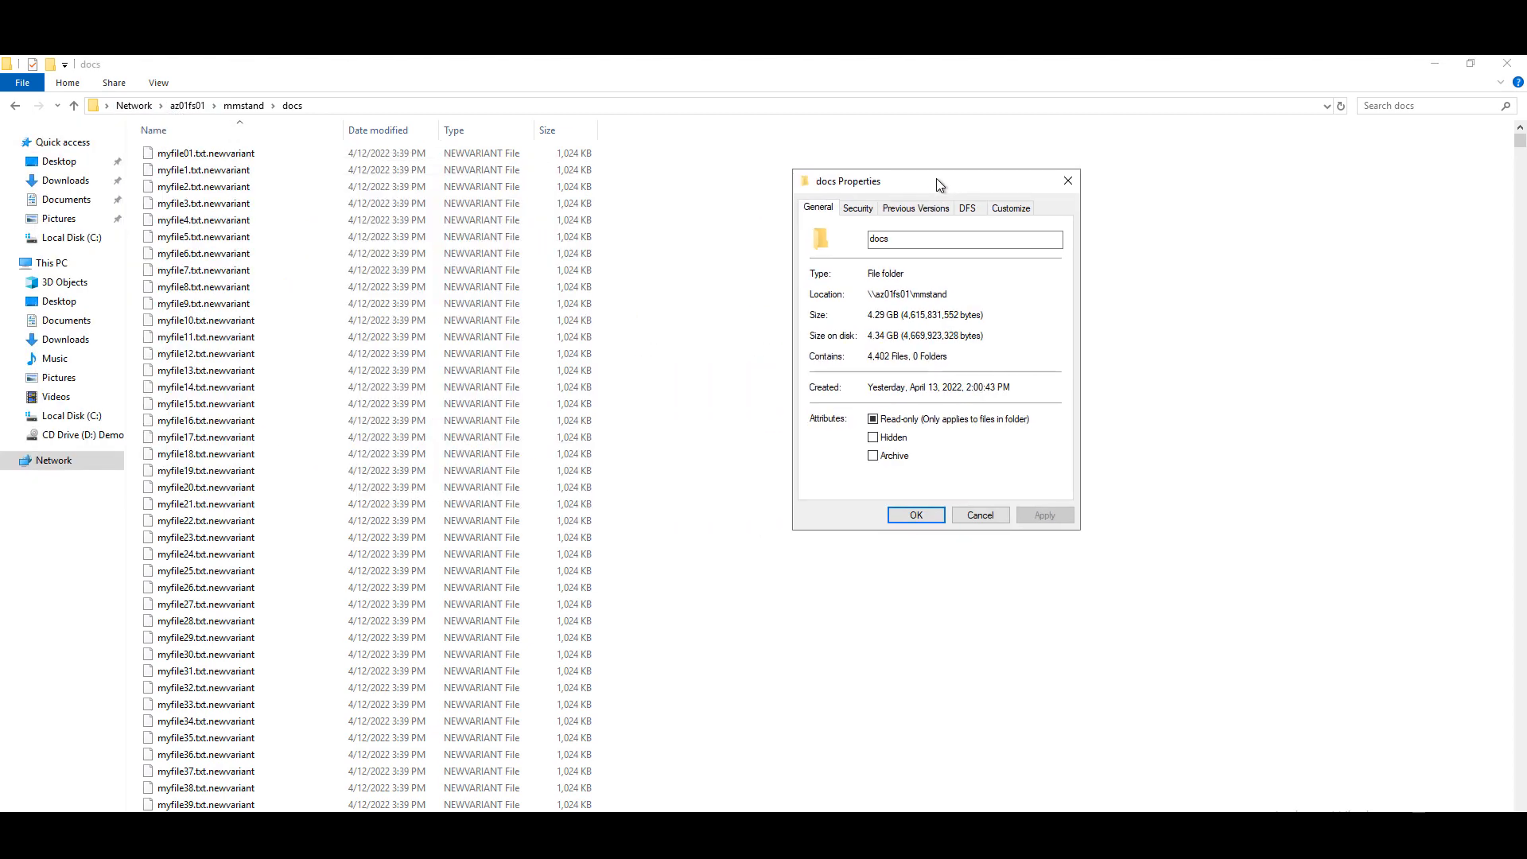
- Restore docs from its 12:00 PM previous version in the folder's Properties
click(913, 208)
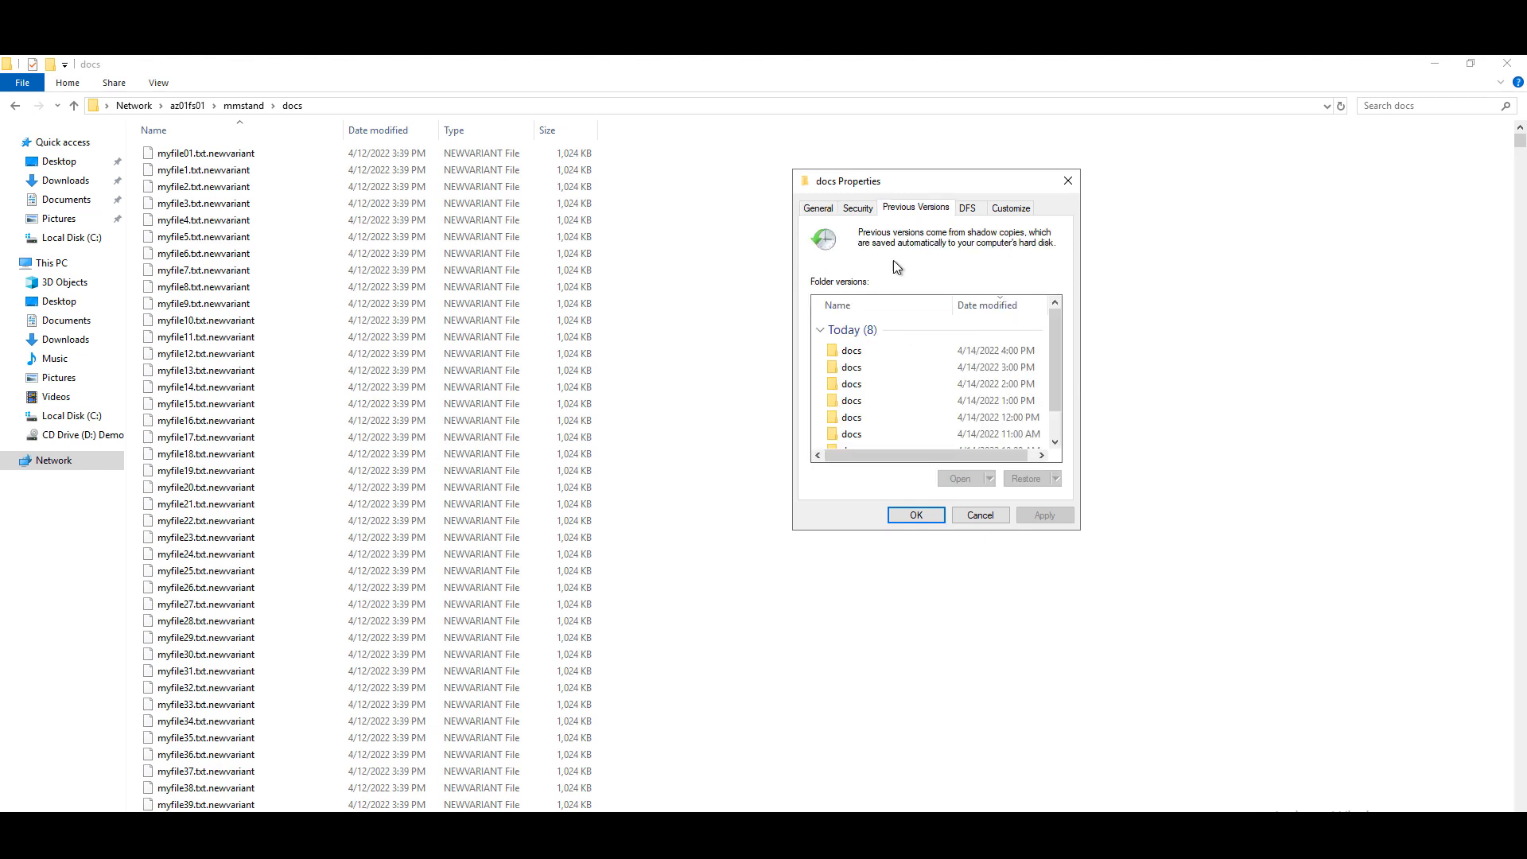
click(852, 351)
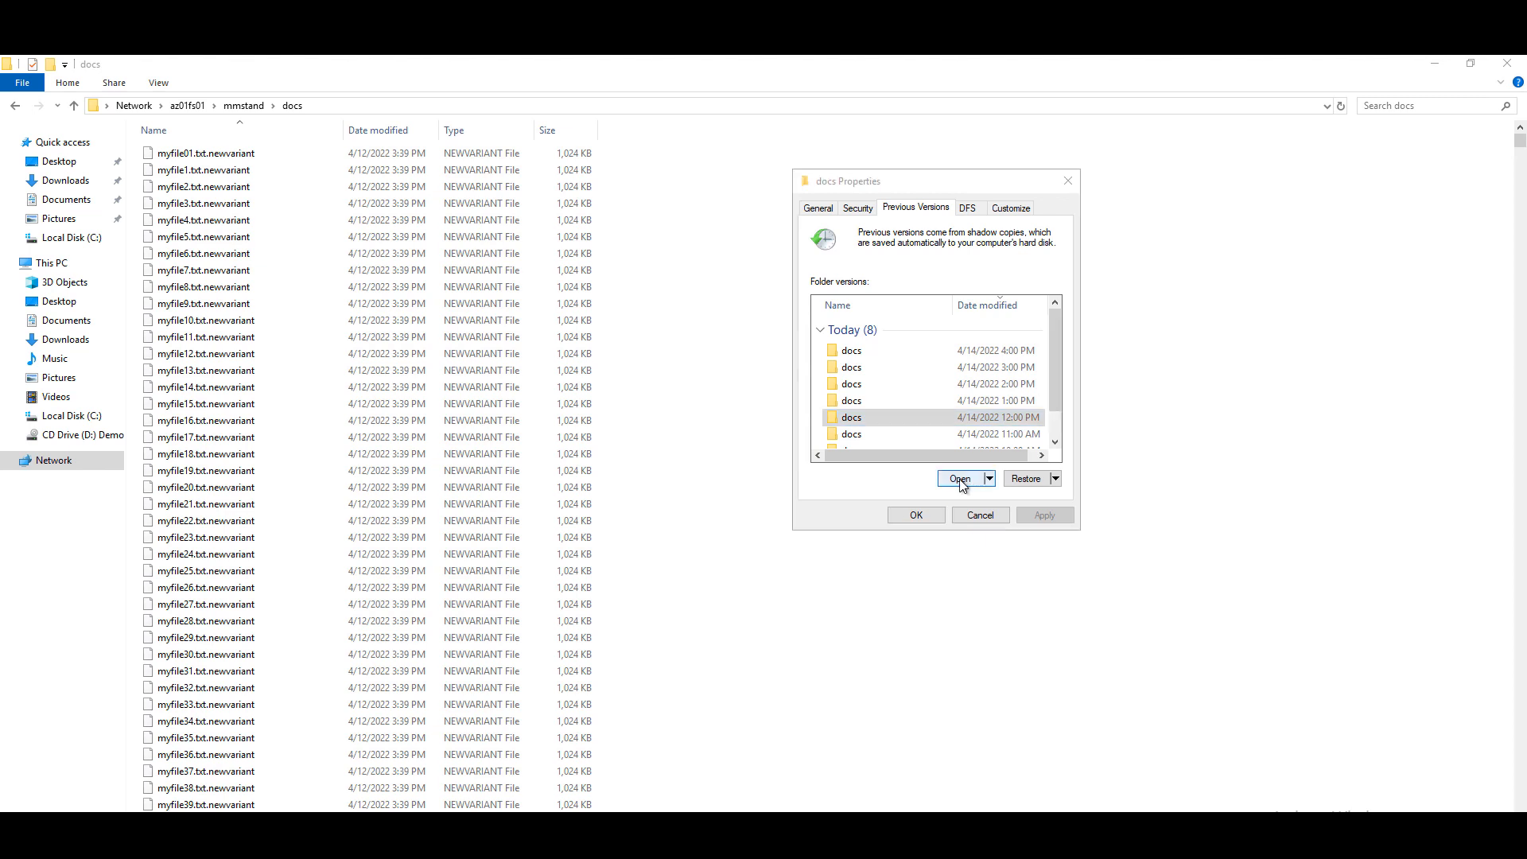
click(958, 477)
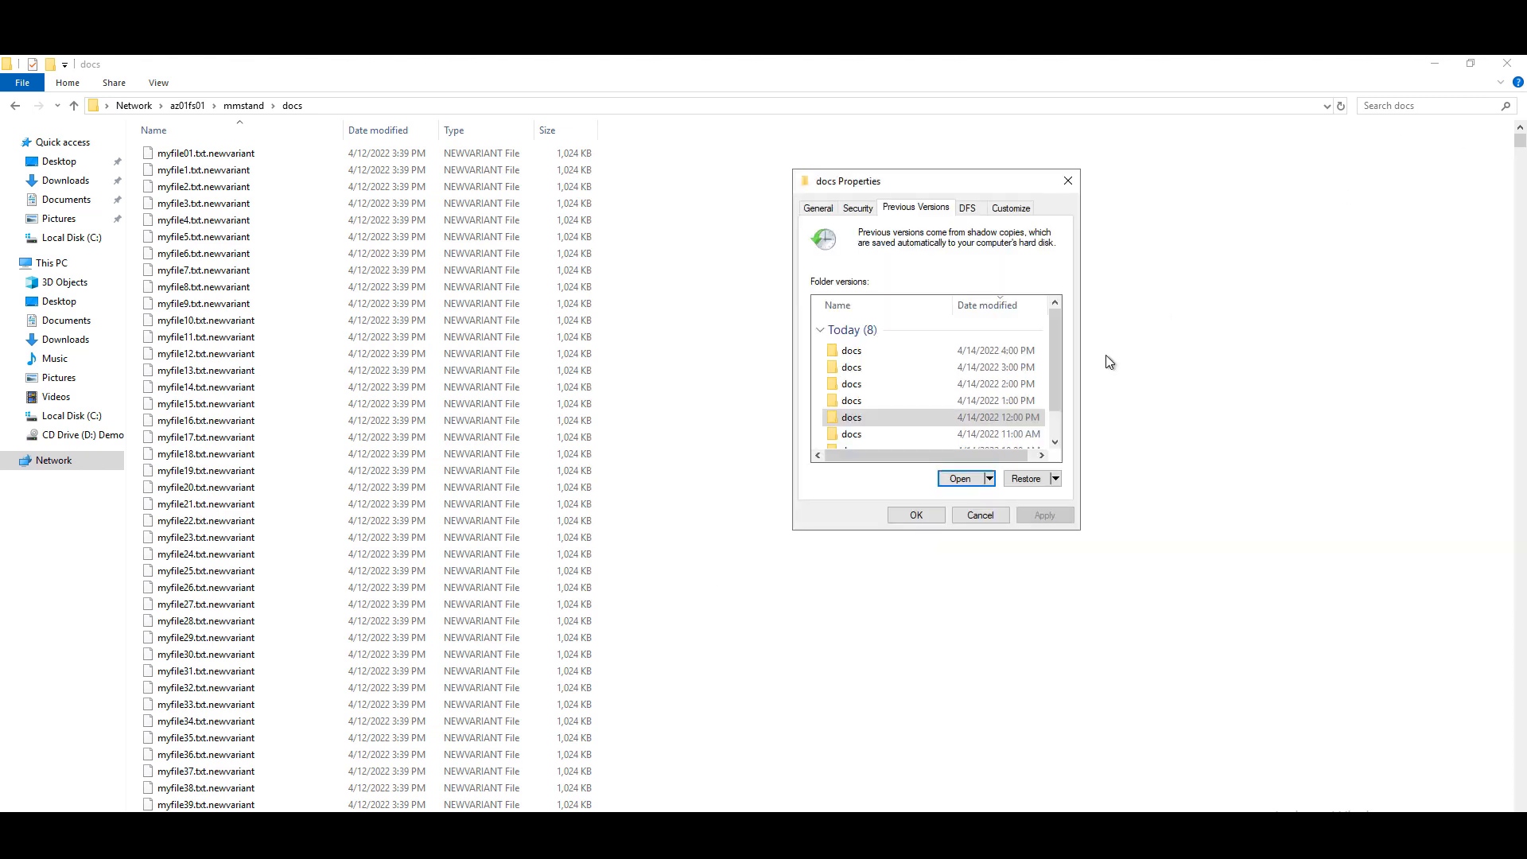
click(1024, 478)
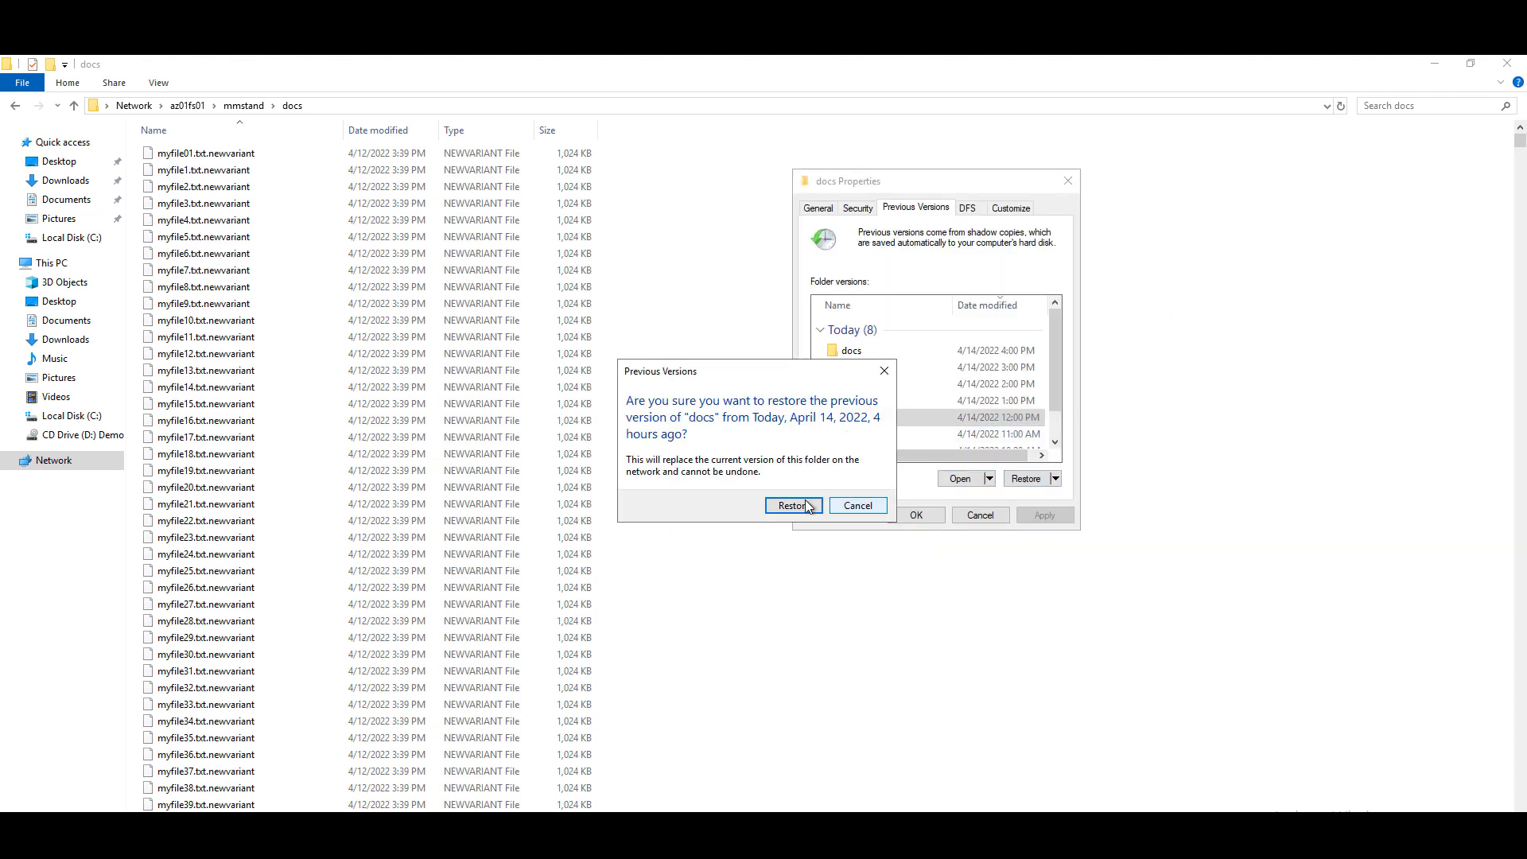